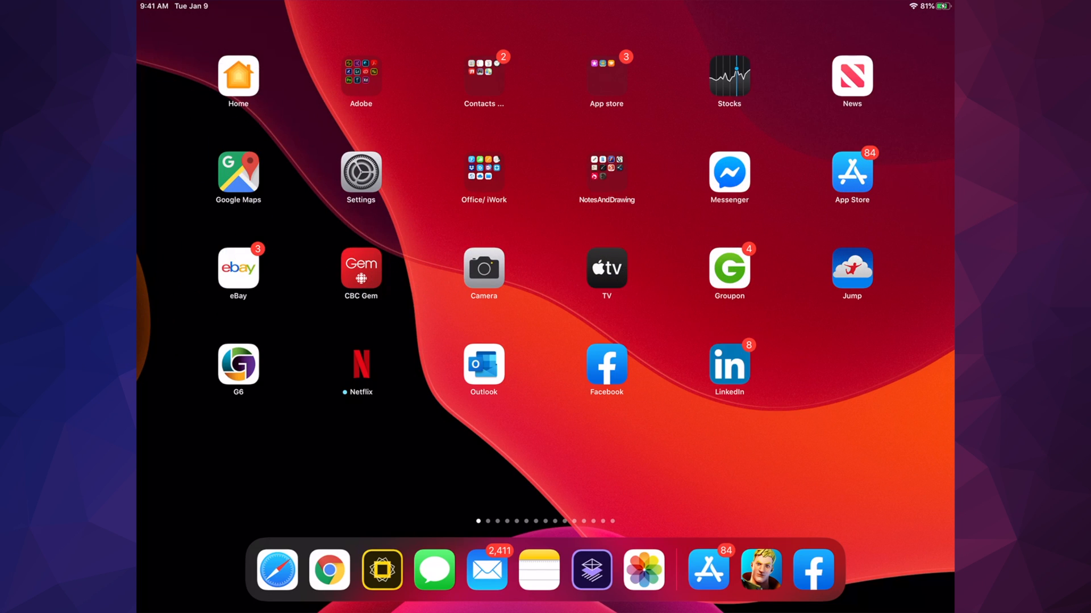
# Launch the App Store (badge 84) from the Home Screen to its Today page
pyautogui.click(708, 570)
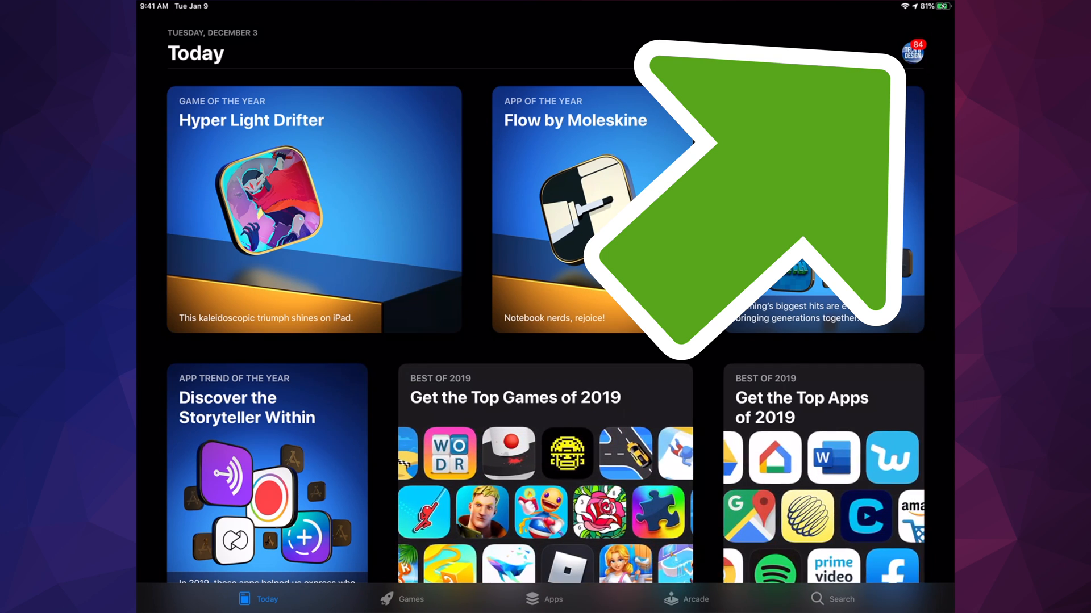
# View the Account sheet and scroll through its 84 available updates
pyautogui.click(912, 51)
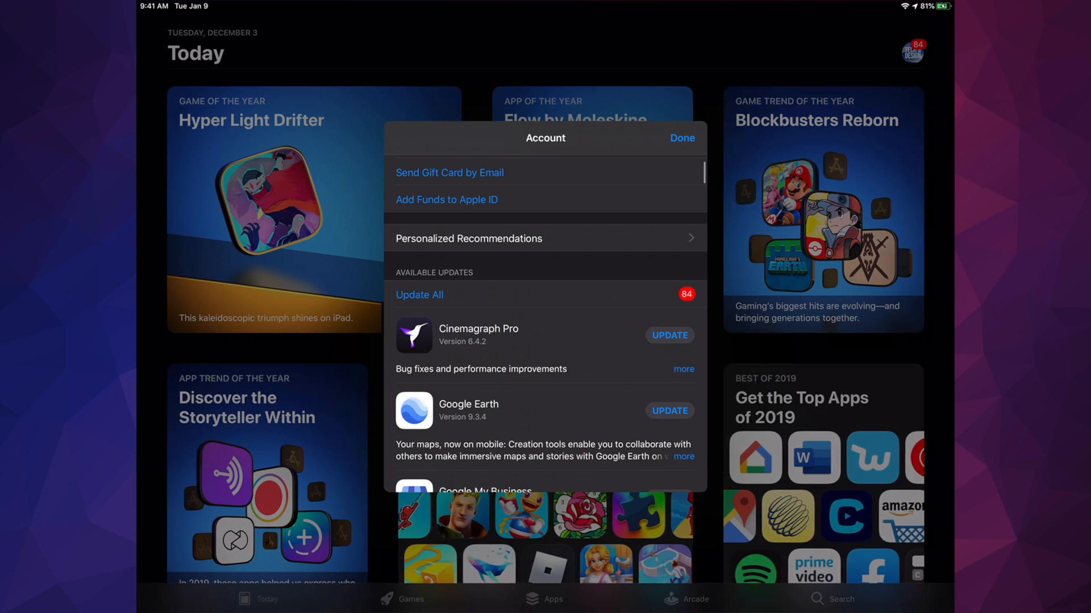
pyautogui.scroll(-3)
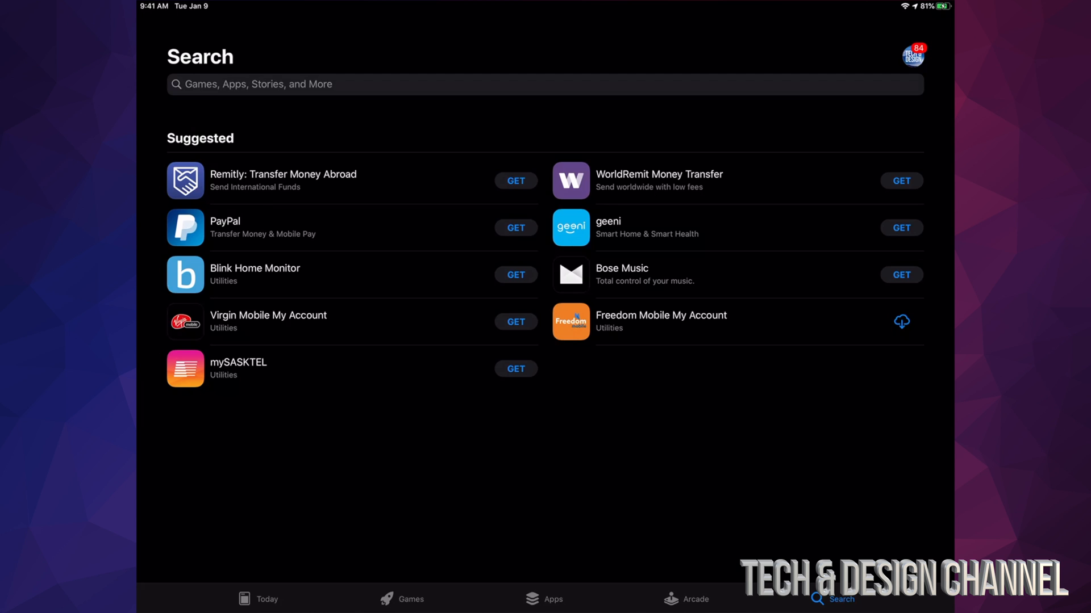
# Search for 'Google', go to the Google Earth page and start its update
pyautogui.write('Google earth')
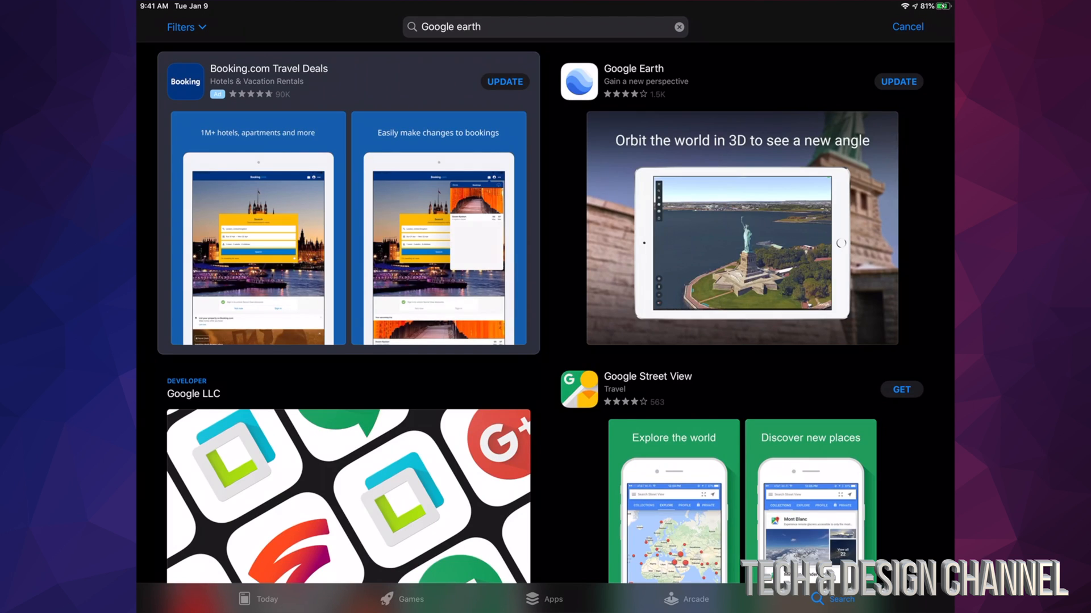
pyautogui.click(633, 68)
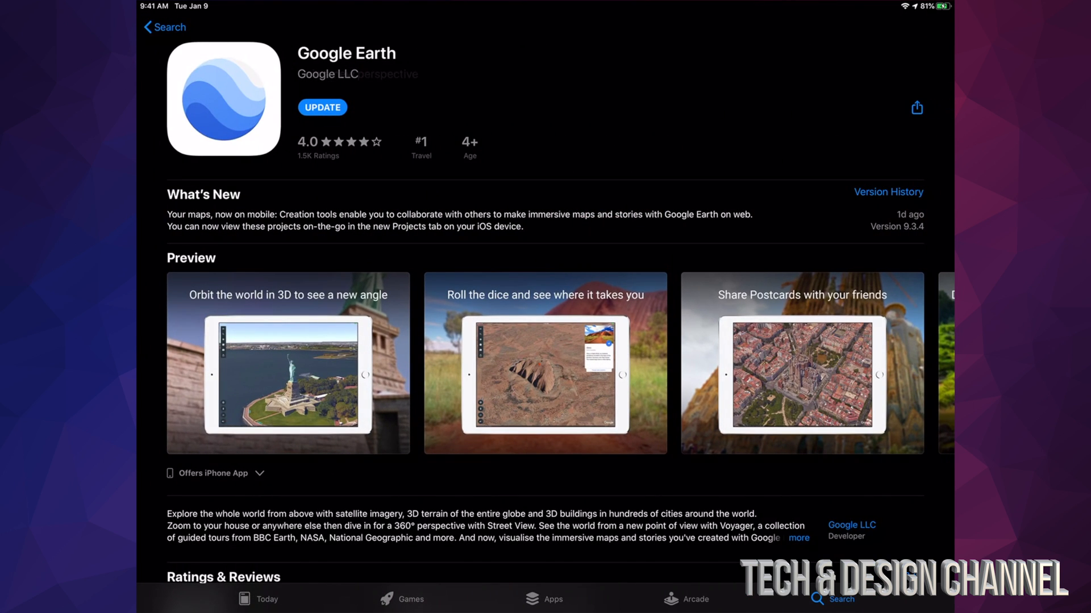
pyautogui.click(321, 107)
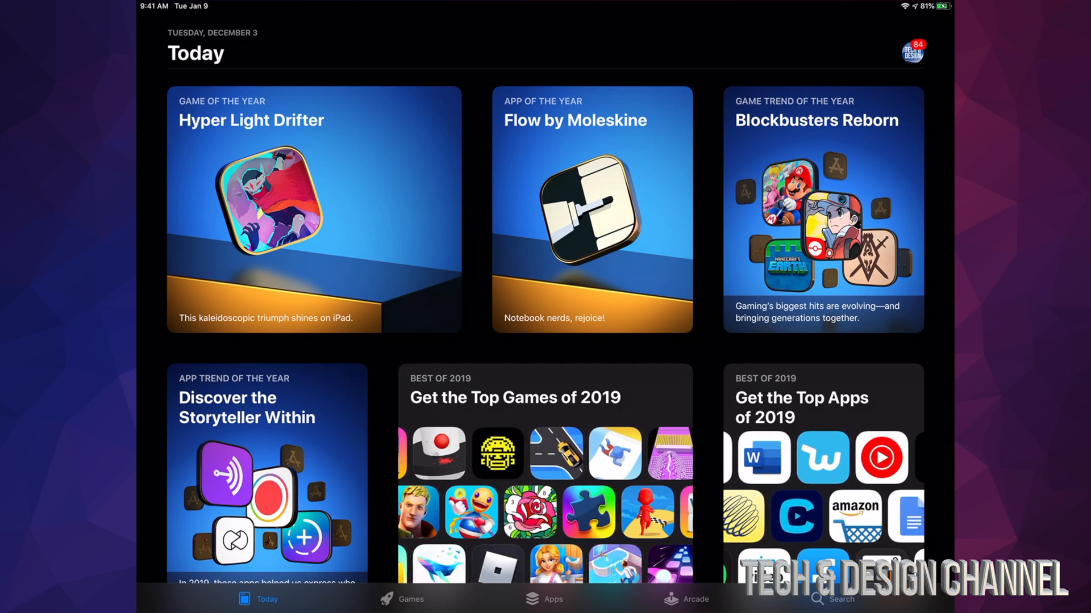
# From the Account sheet, start Update All for the 84 pending app updates
pyautogui.click(913, 50)
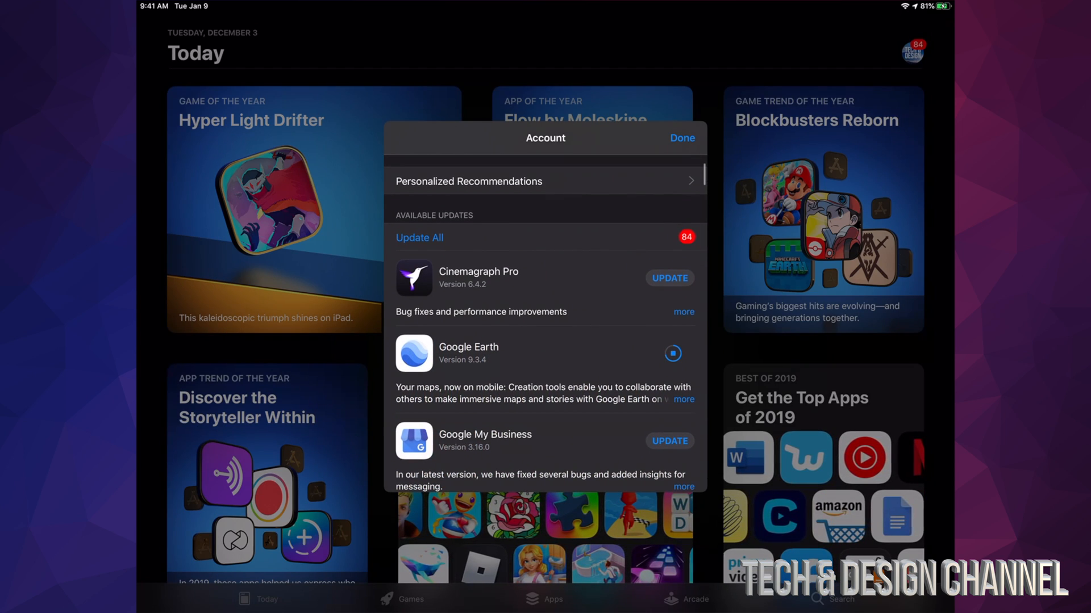
pyautogui.scroll(-3)
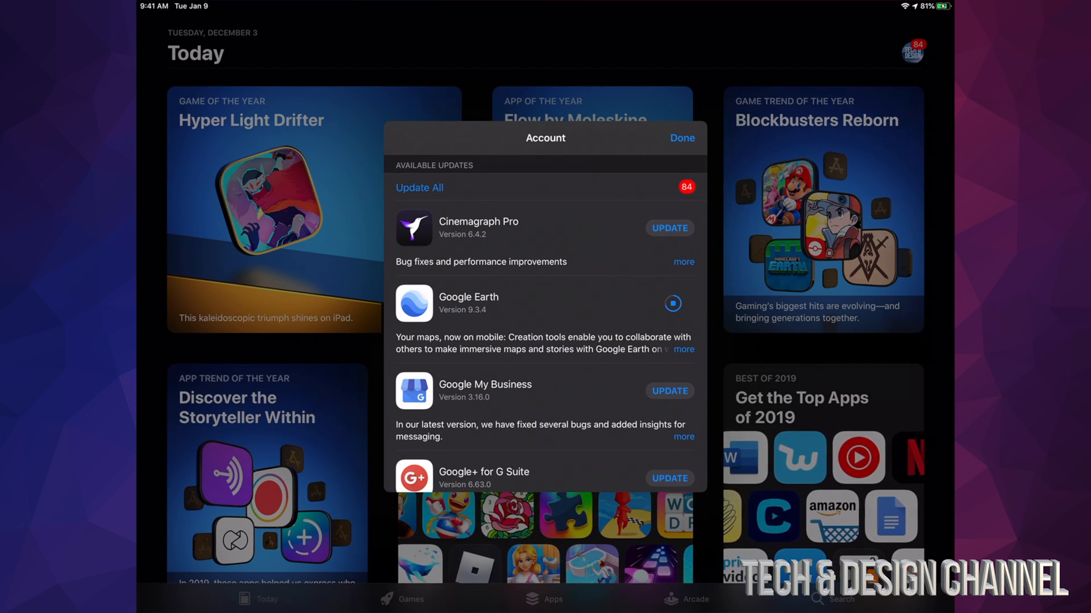
pyautogui.click(669, 228)
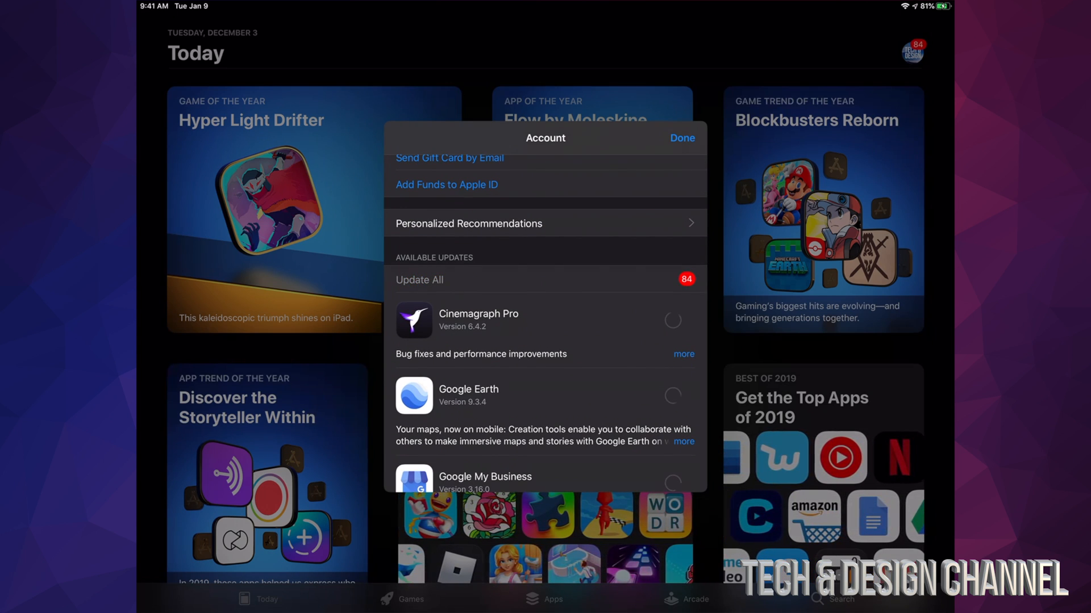
# Scroll down through the queued downloads, reaching Microsoft Authenticator actively downloading
pyautogui.scroll(-3)
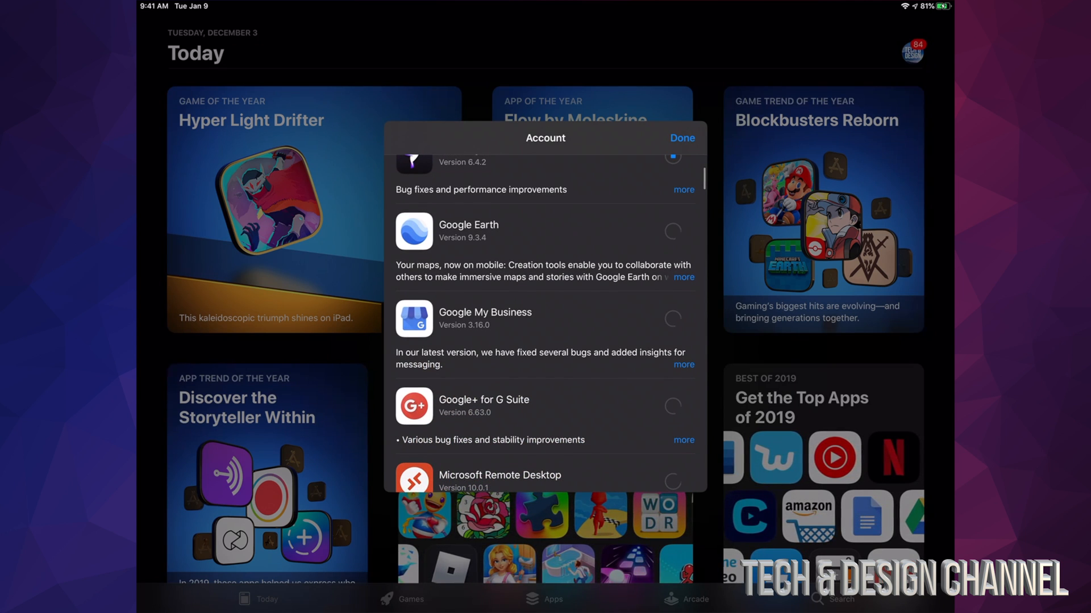
pyautogui.scroll(-3)
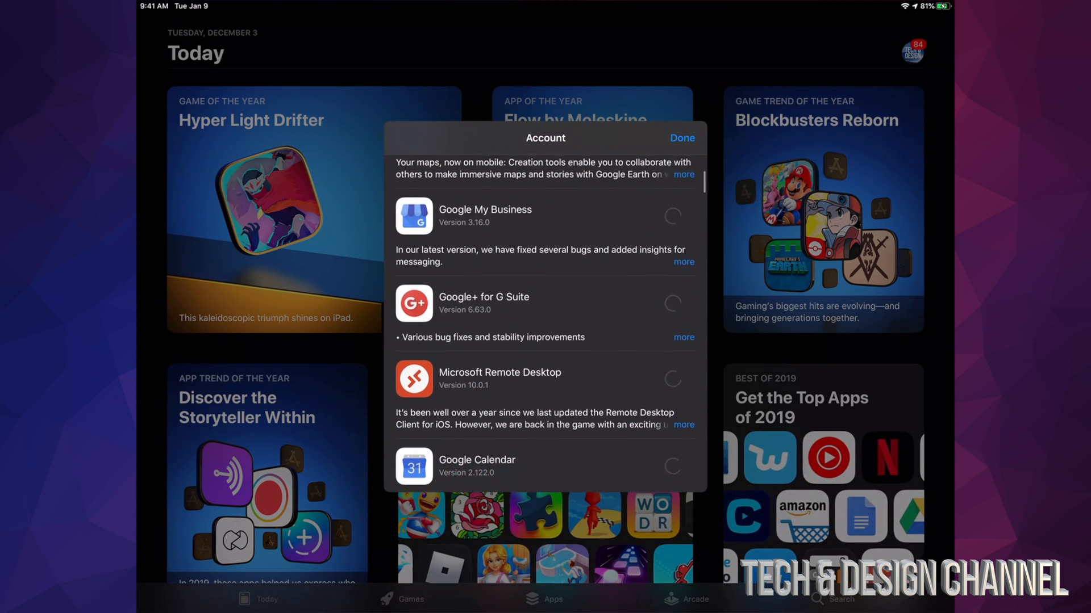
pyautogui.scroll(-3)
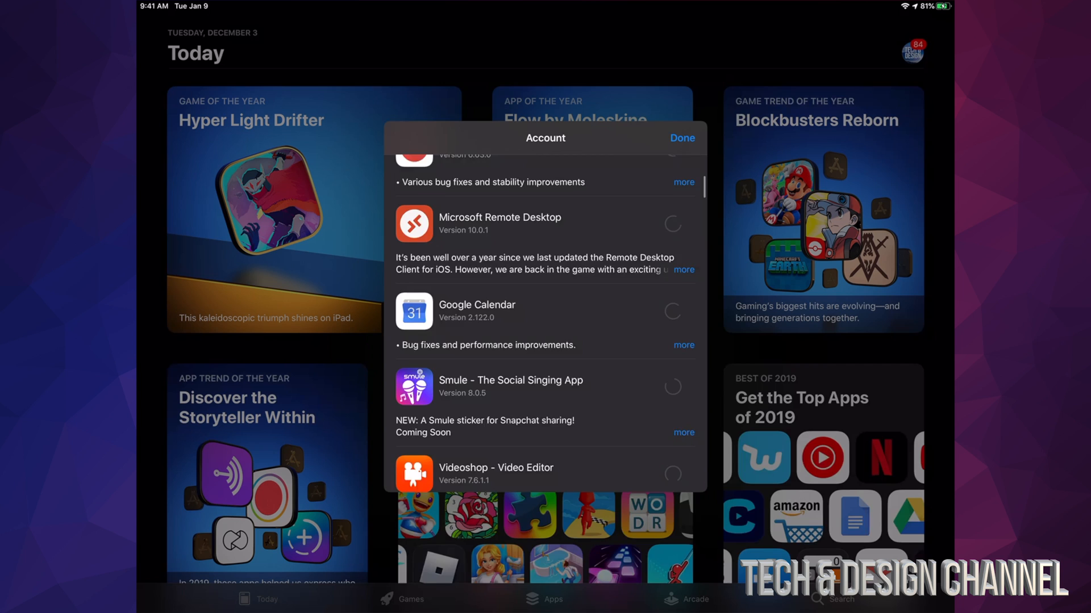
pyautogui.scroll(-3)
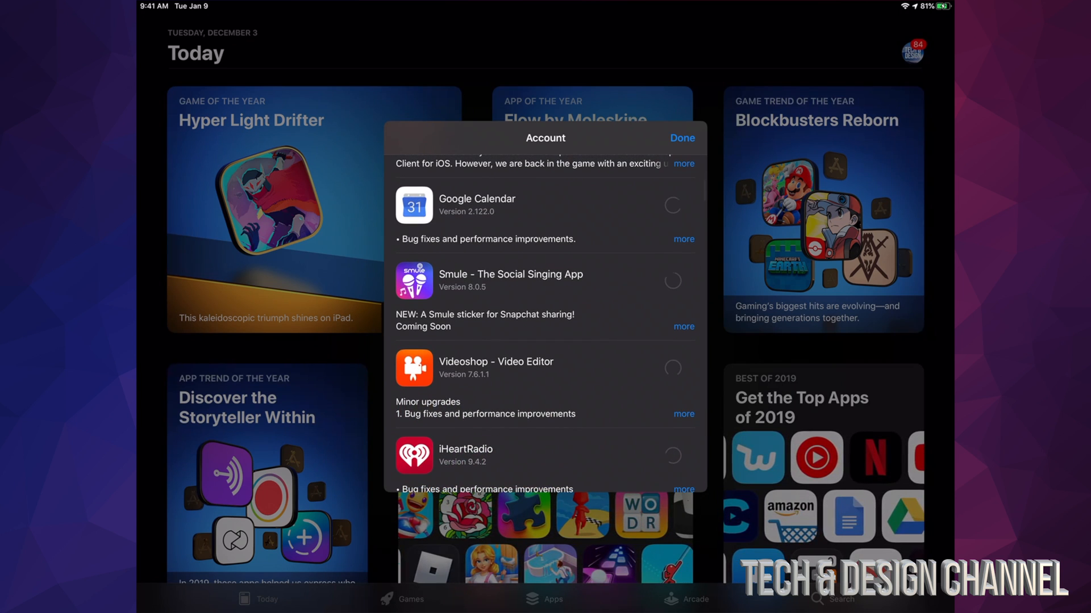
pyautogui.scroll(-3)
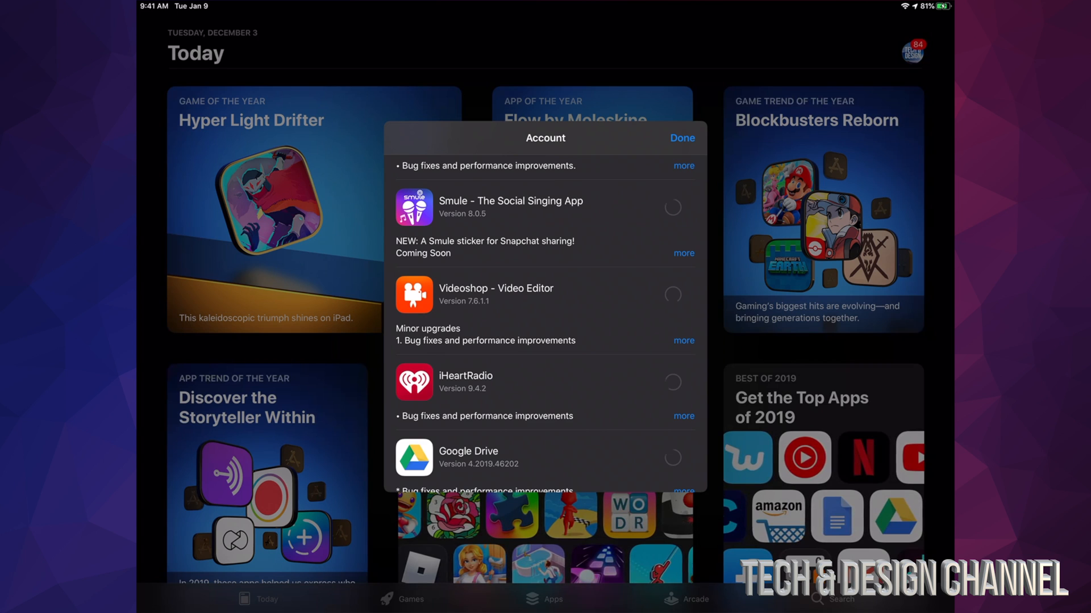
pyautogui.scroll(-3)
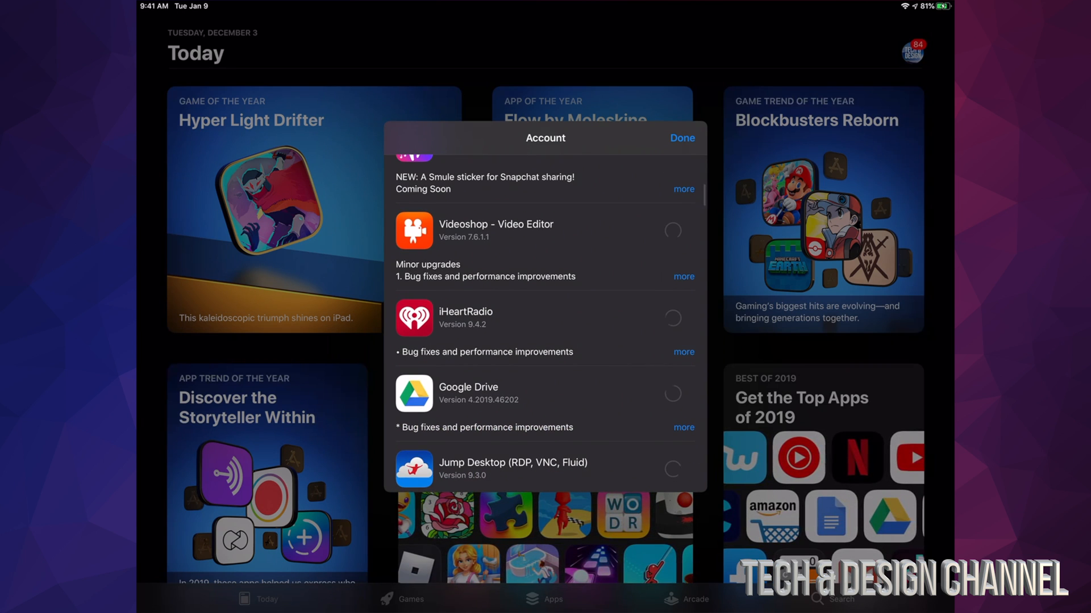
pyautogui.scroll(-3)
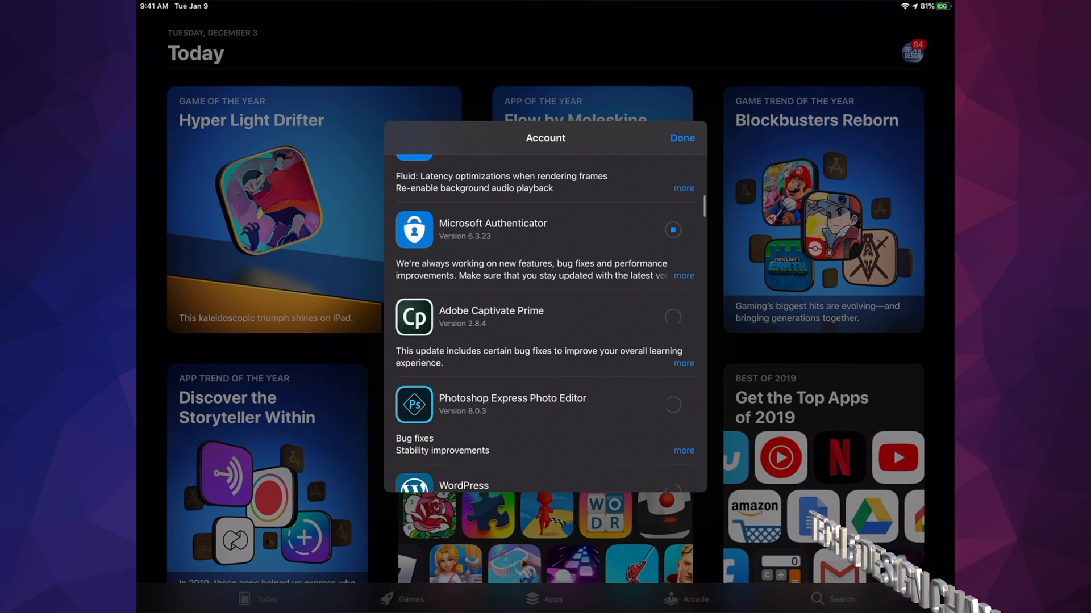
pyautogui.scroll(-3)
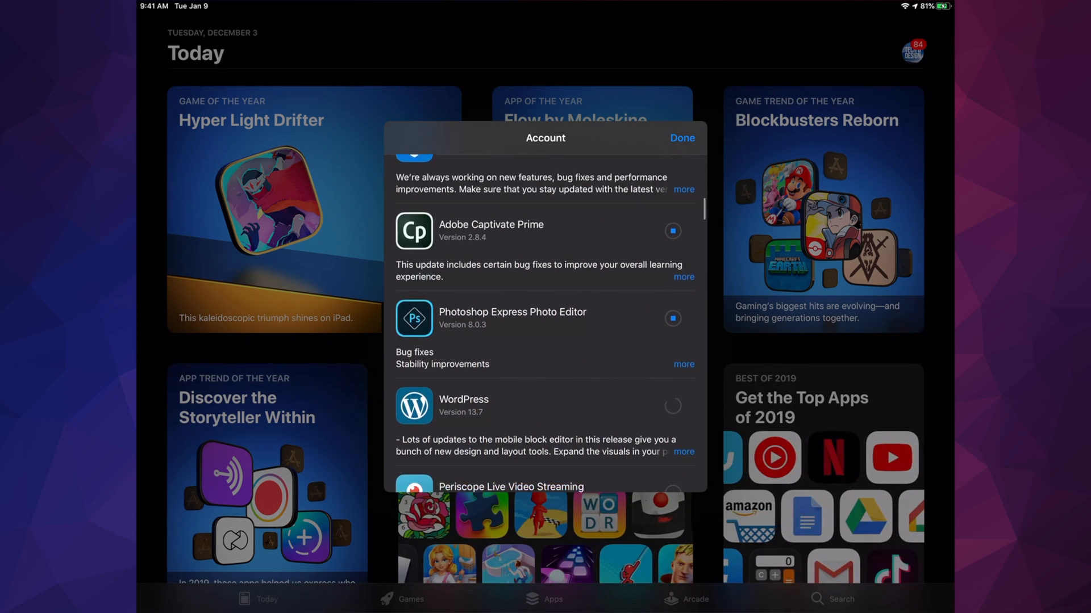
pyautogui.scroll(-3)
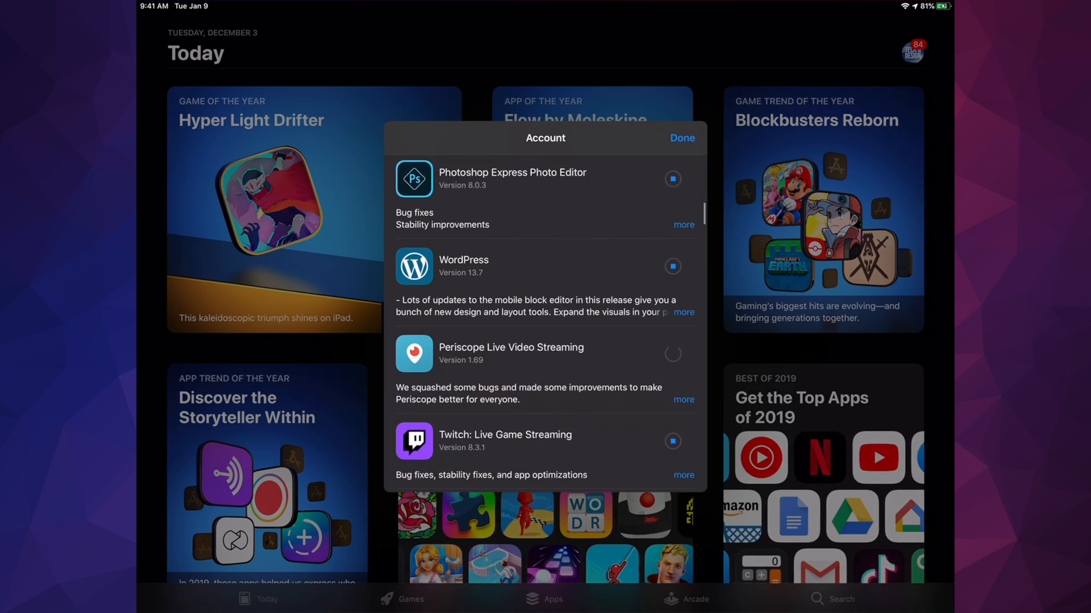
pyautogui.scroll(-3)
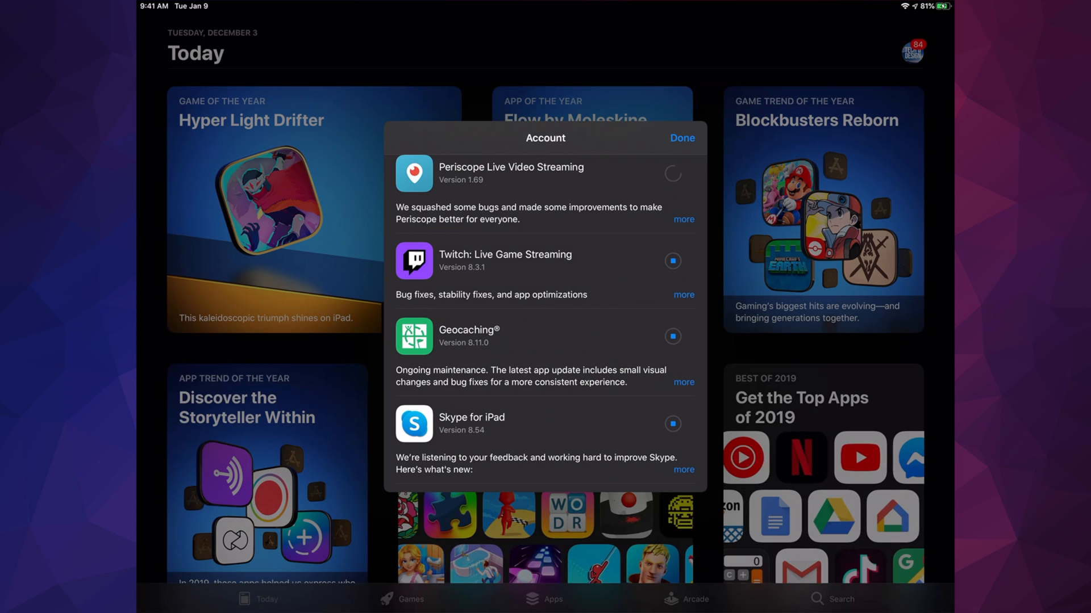
pyautogui.scroll(-3)
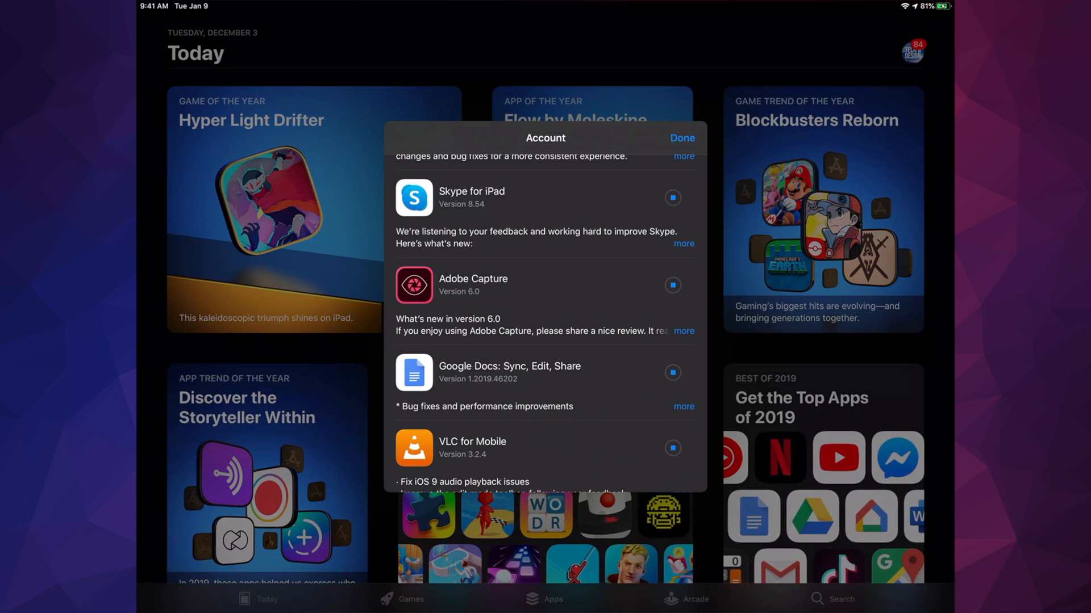
pyautogui.scroll(-3)
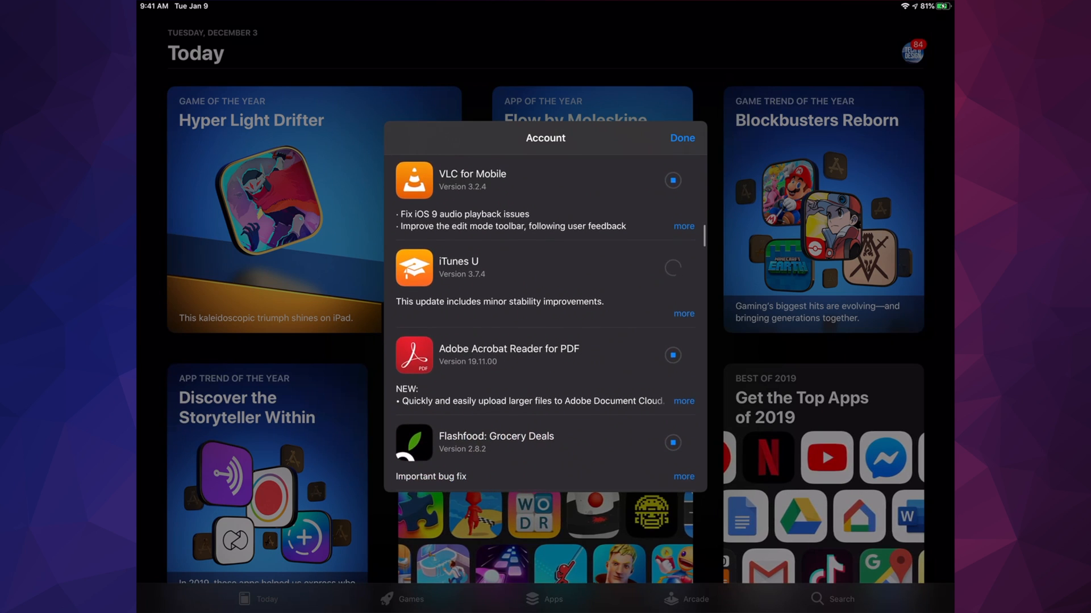
pyautogui.scroll(-3)
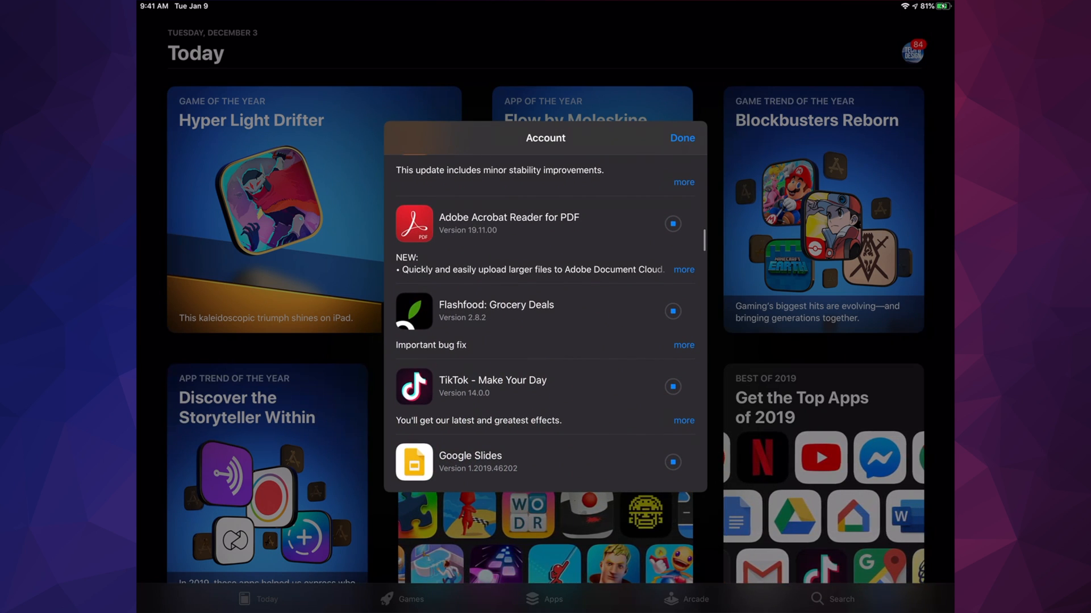
pyautogui.scroll(-3)
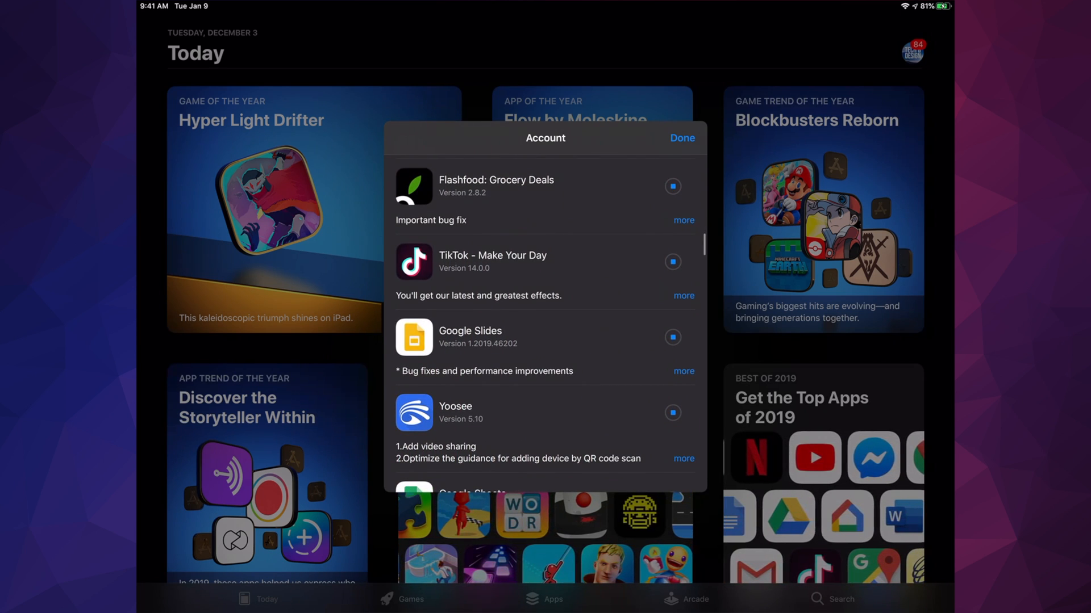
pyautogui.scroll(-3)
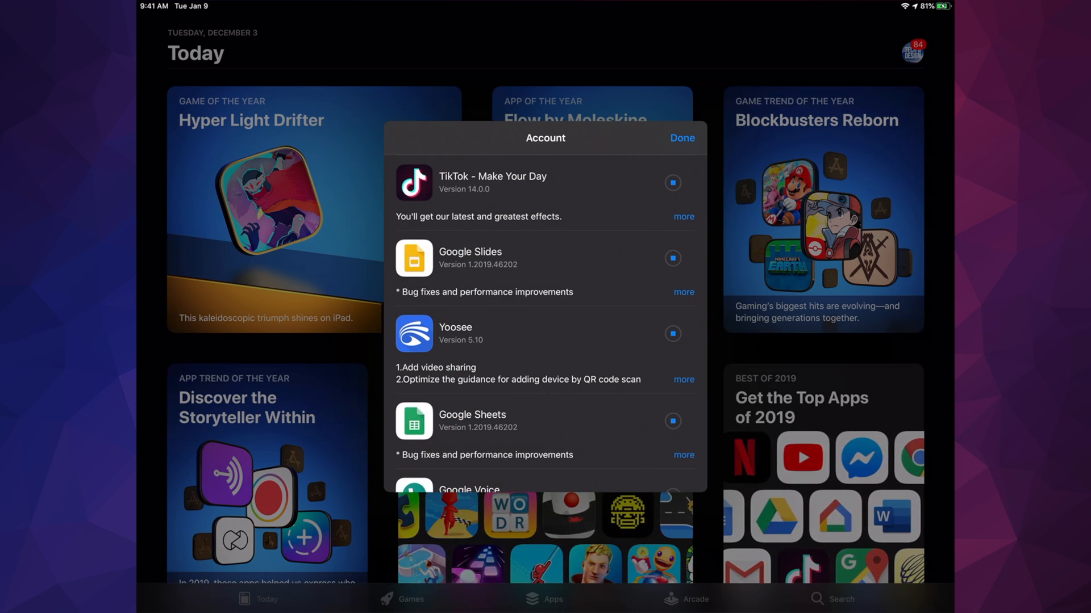
pyautogui.scroll(-3)
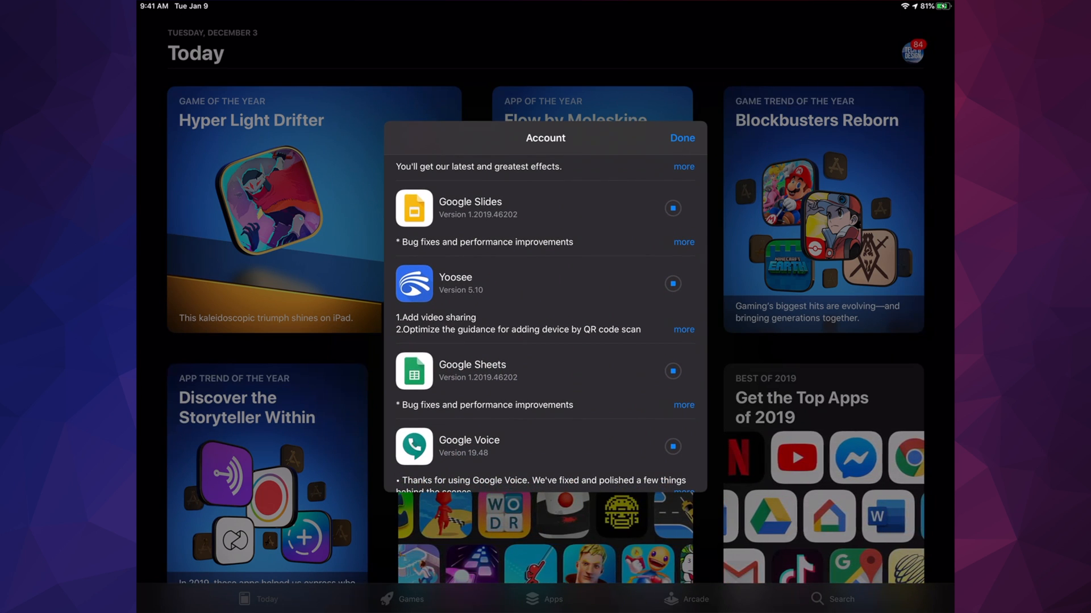
pyautogui.scroll(-3)
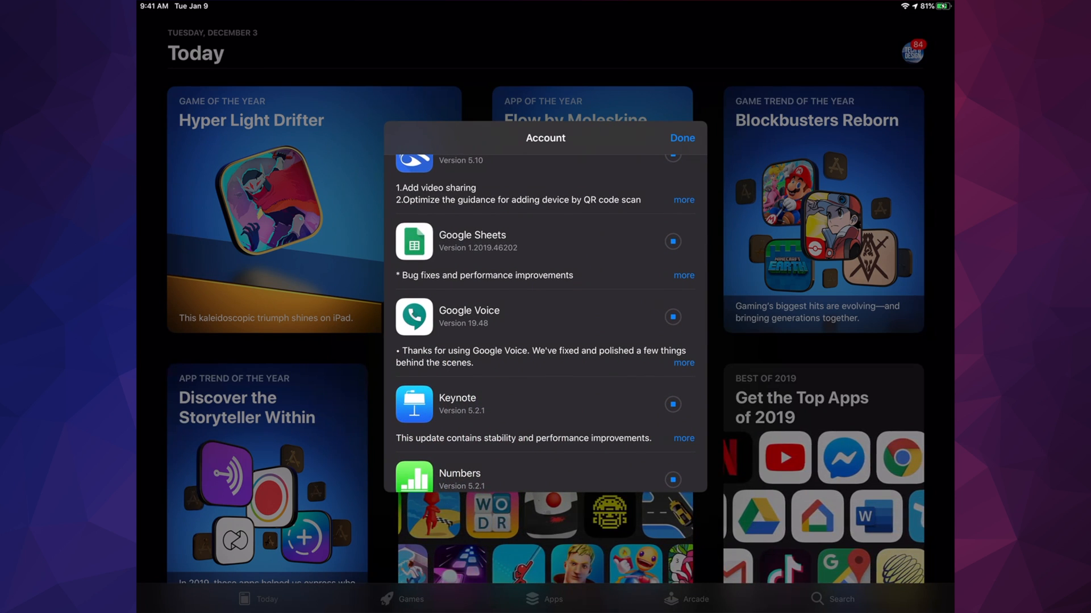
pyautogui.scroll(-3)
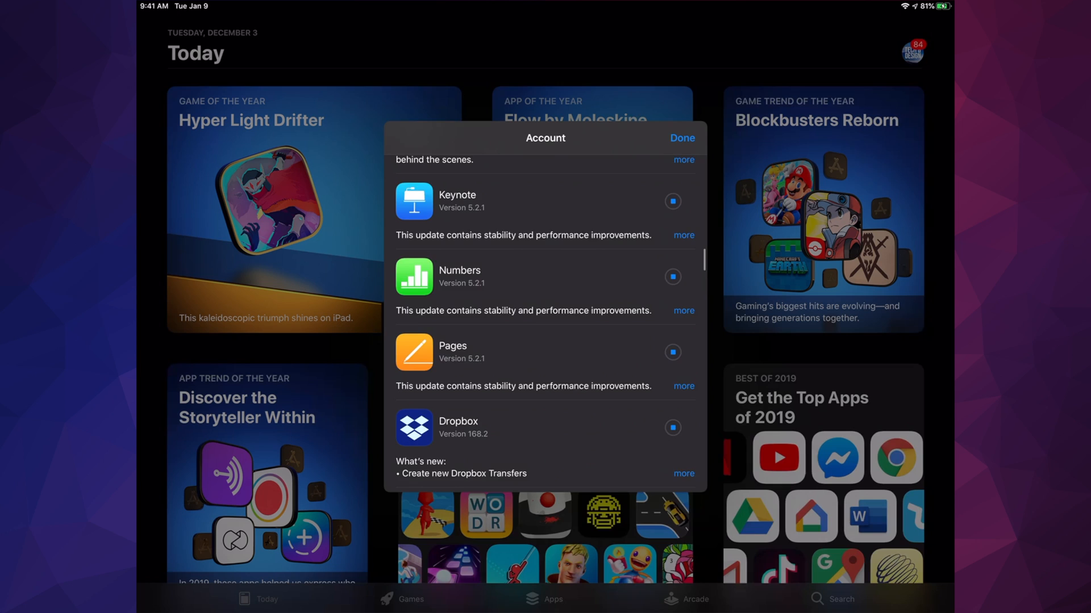
pyautogui.scroll(-3)
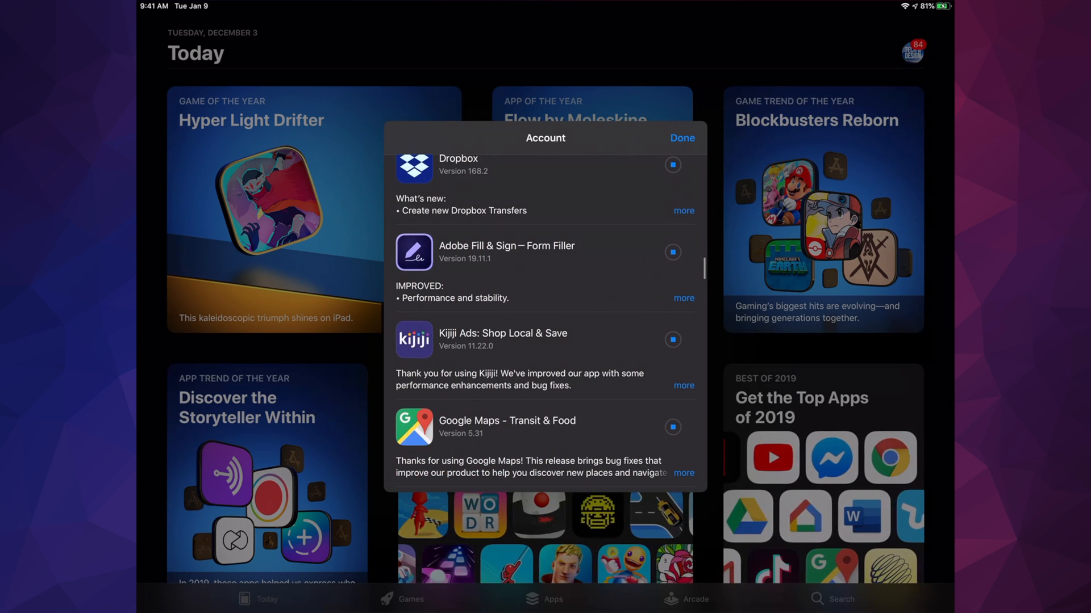
pyautogui.scroll(-3)
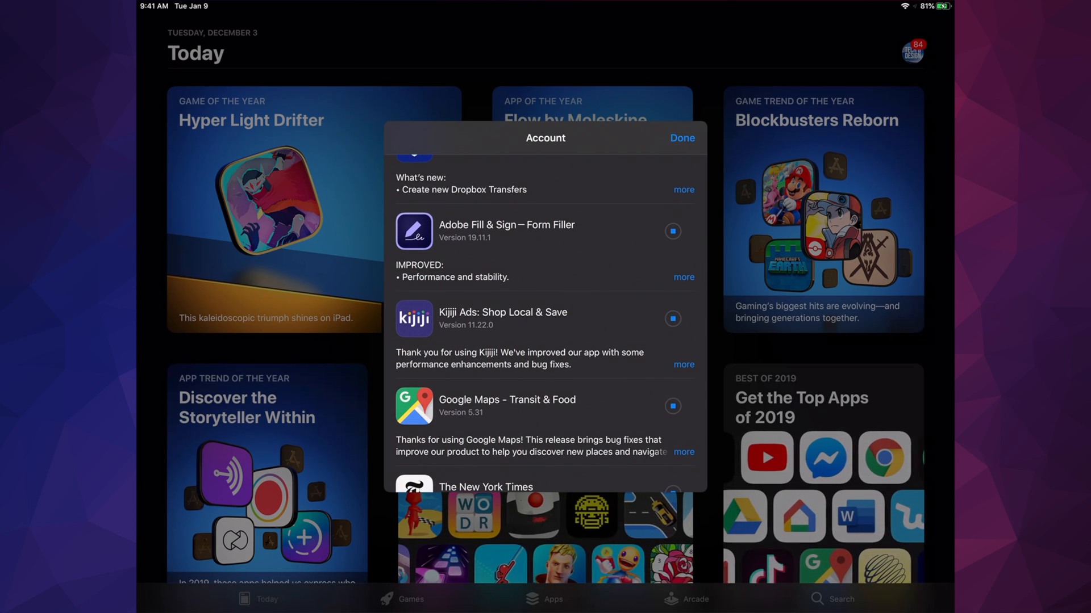
pyautogui.scroll(-3)
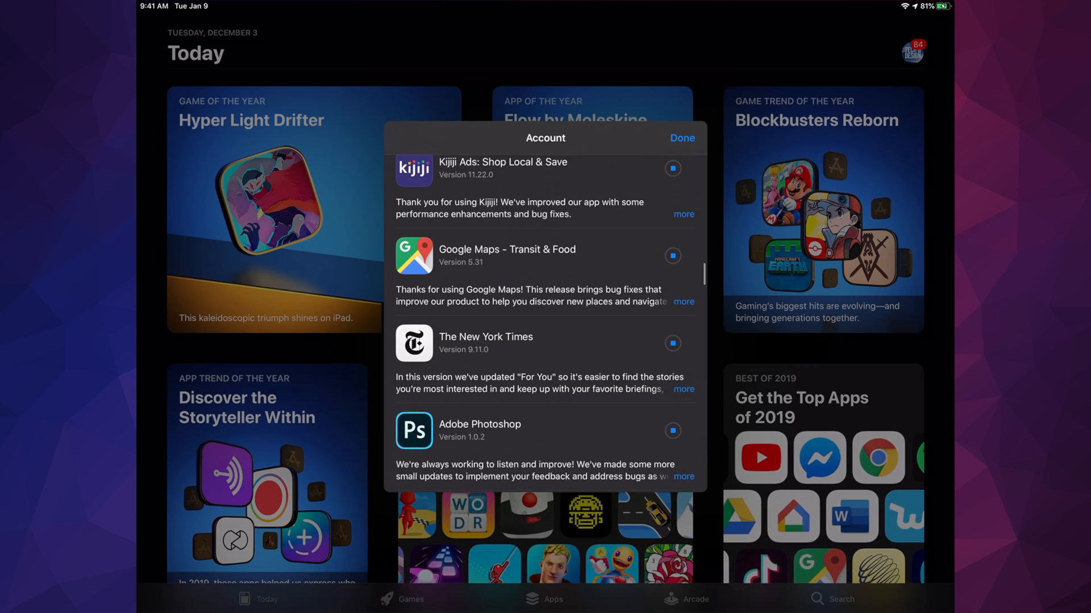
pyautogui.scroll(-3)
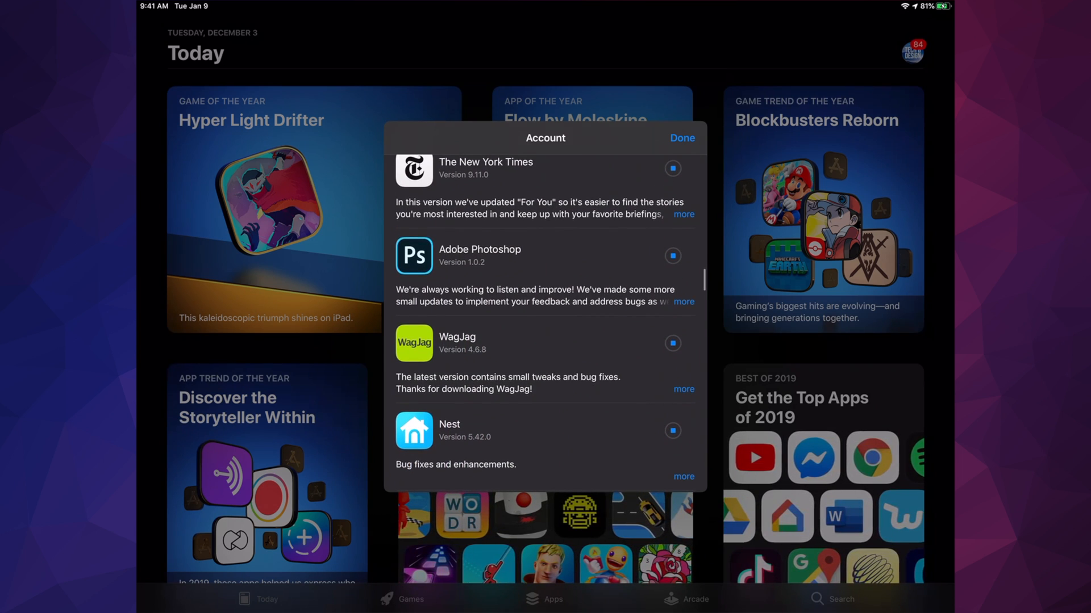
pyautogui.scroll(-3)
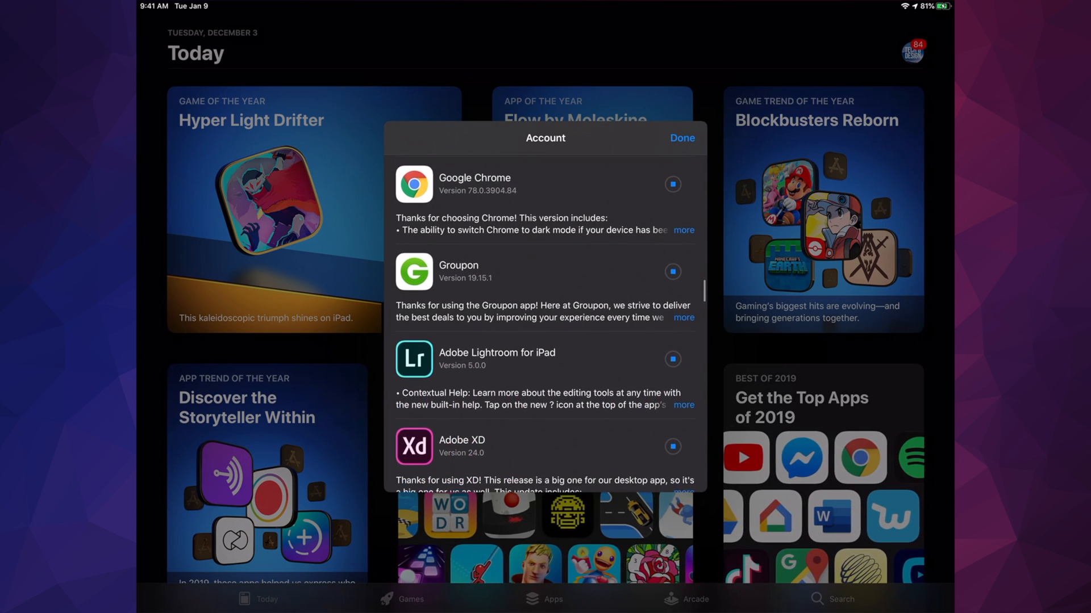
pyautogui.scroll(-3)
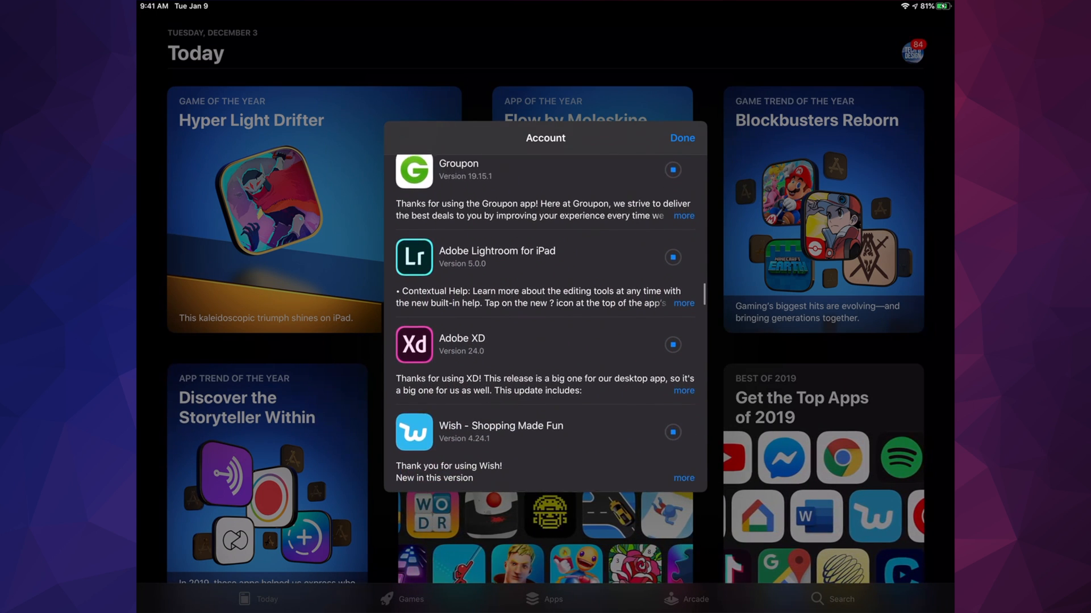
pyautogui.scroll(-3)
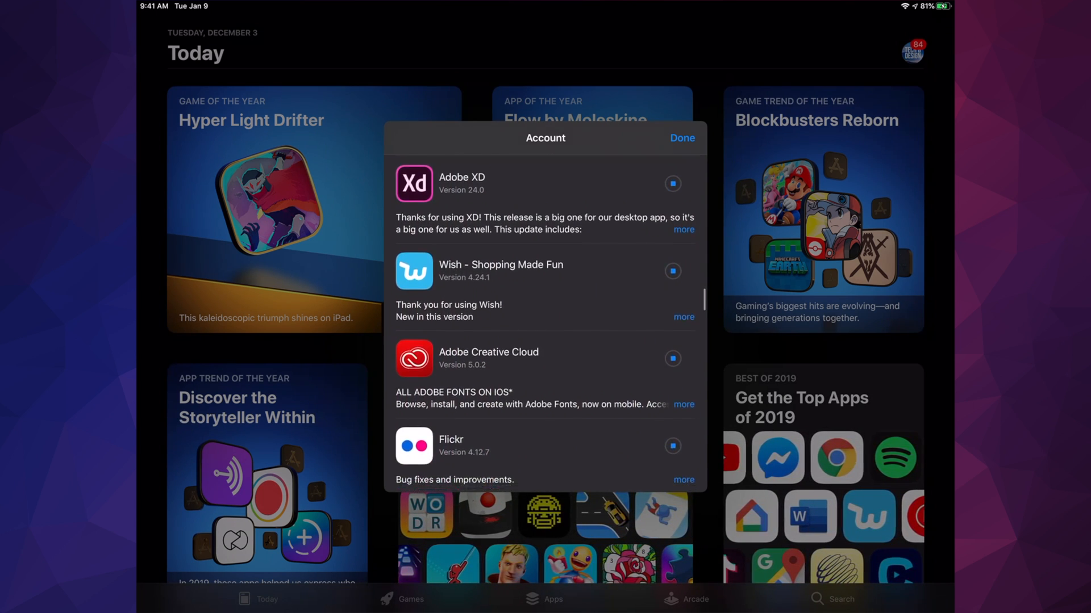
pyautogui.scroll(-3)
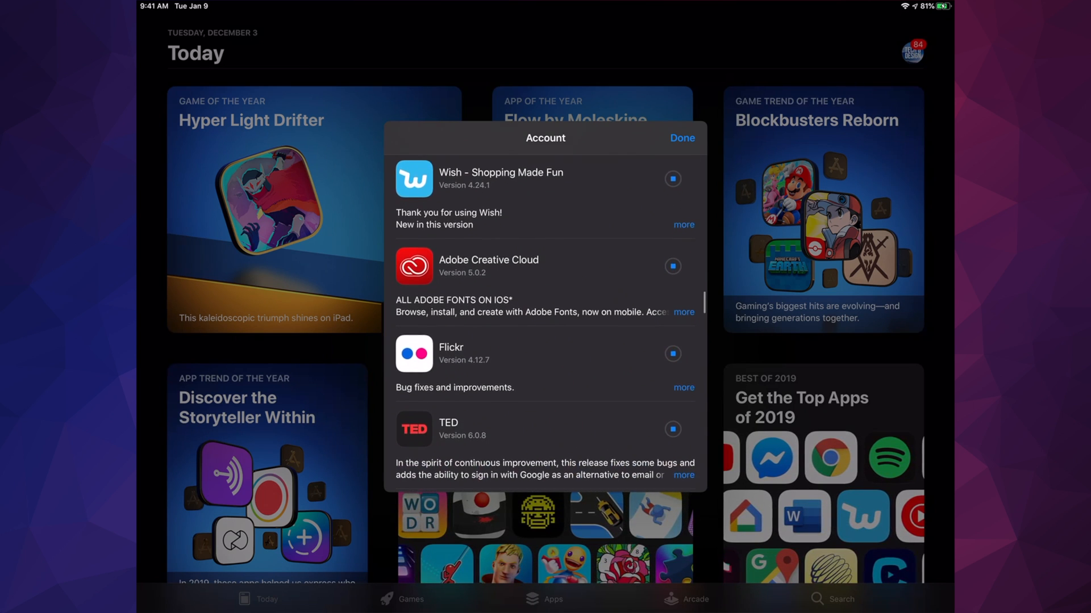
pyautogui.scroll(-3)
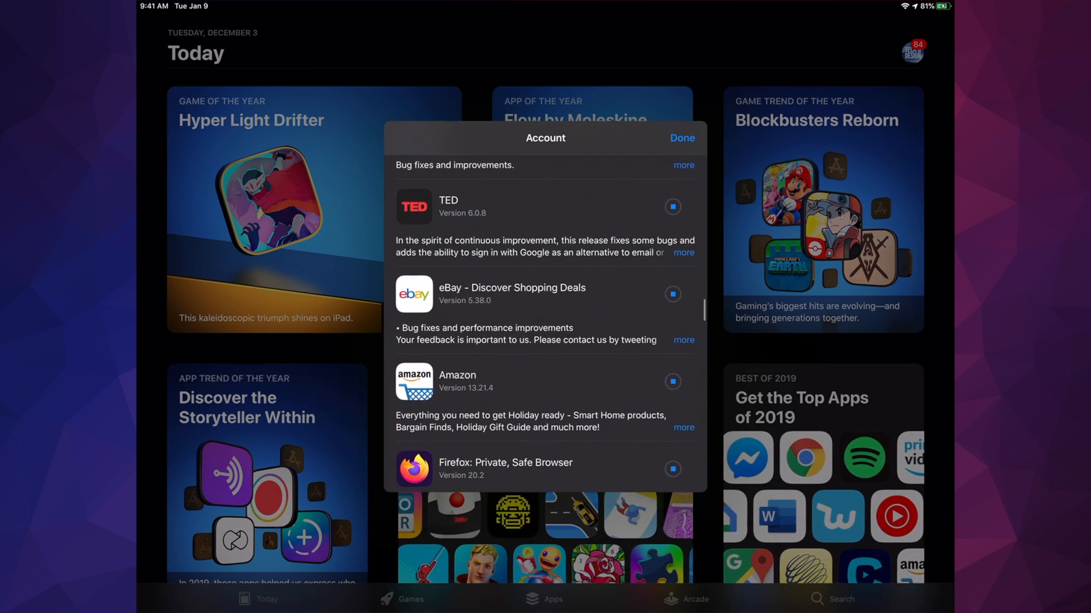
pyautogui.scroll(-3)
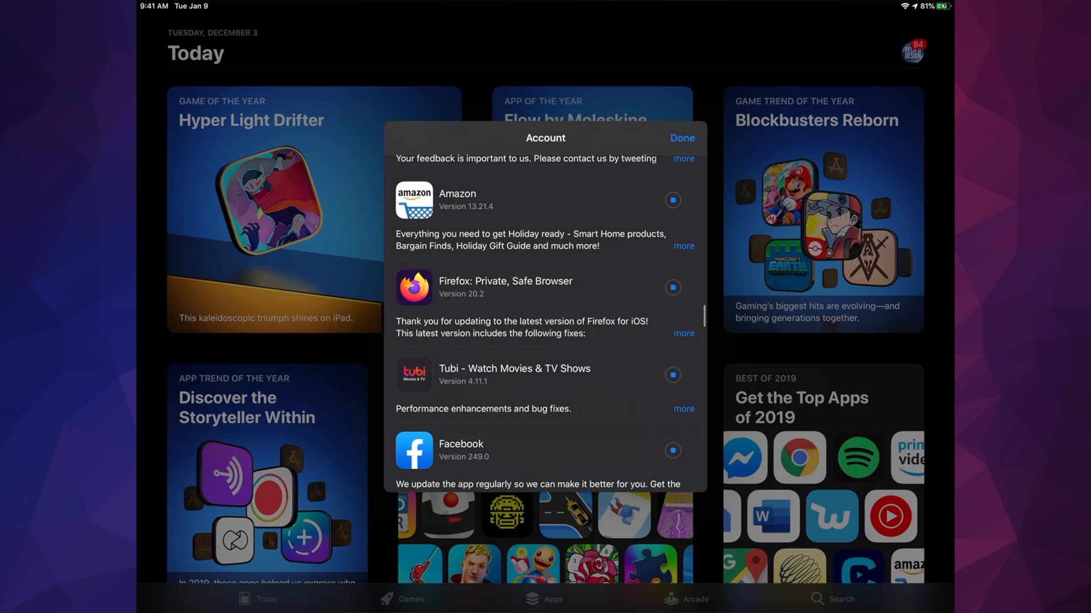
pyautogui.scroll(-3)
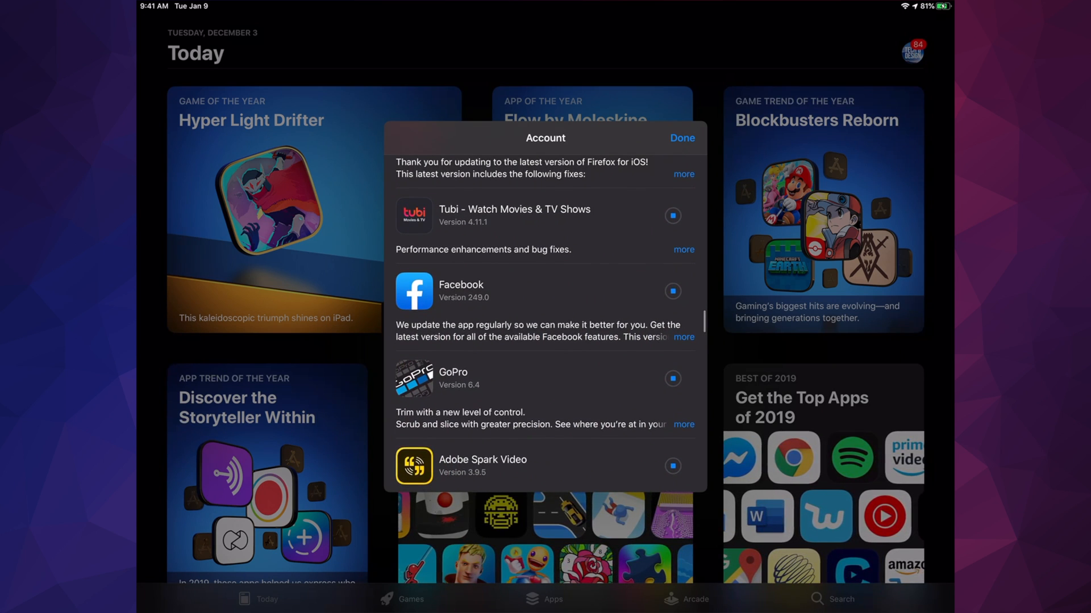
pyautogui.scroll(-3)
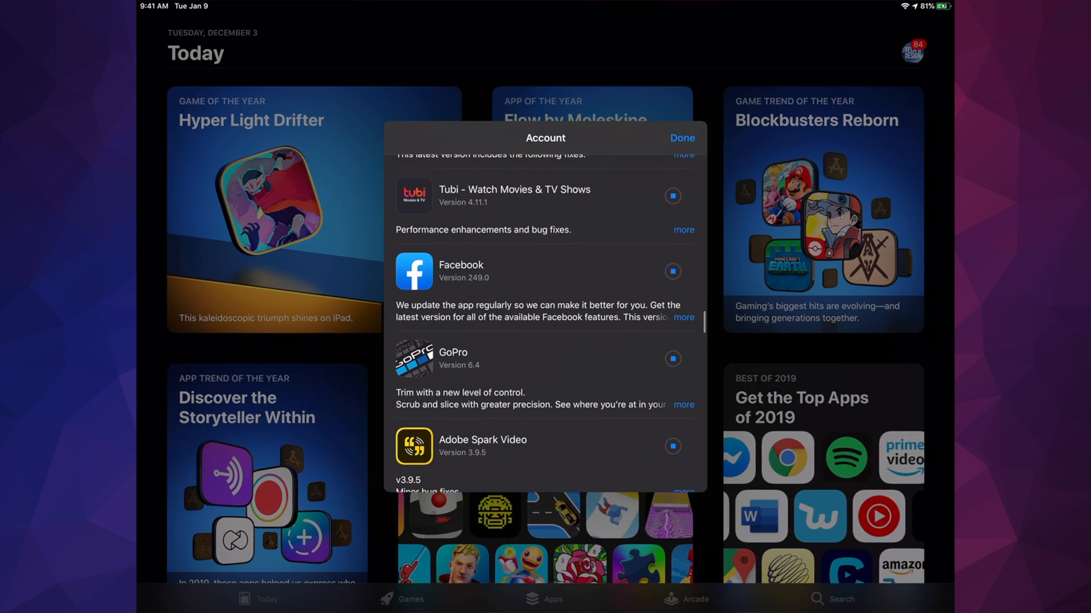
pyautogui.scroll(-3)
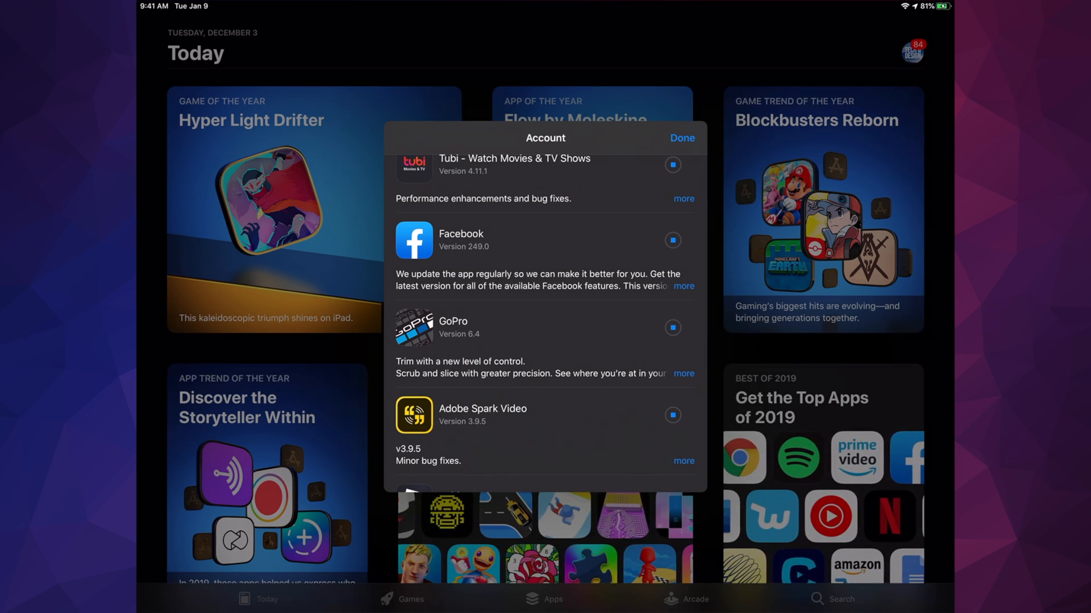
pyautogui.scroll(-3)
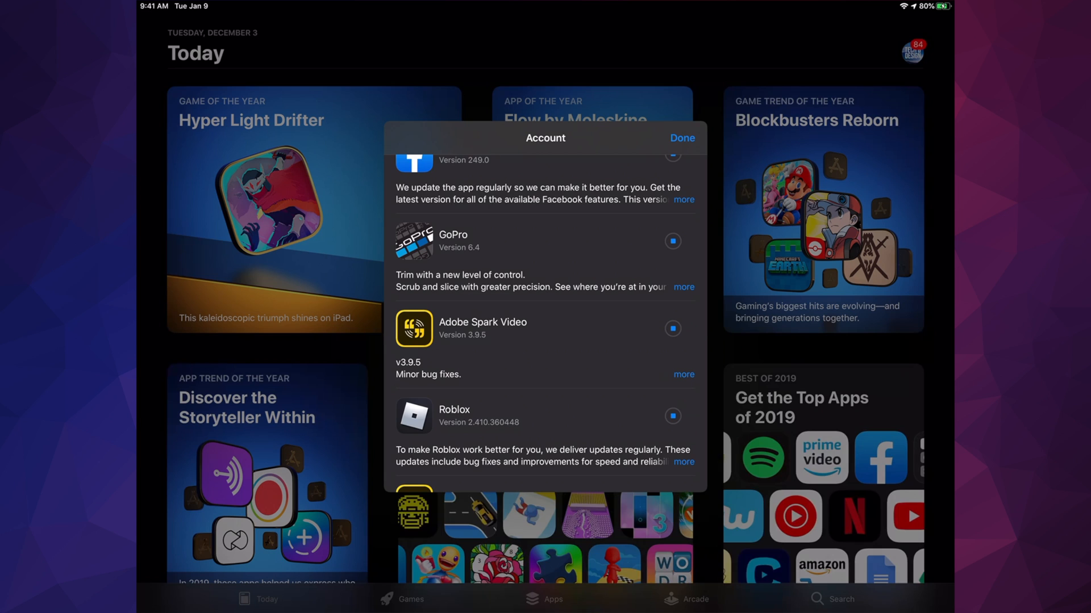
pyautogui.scroll(-3)
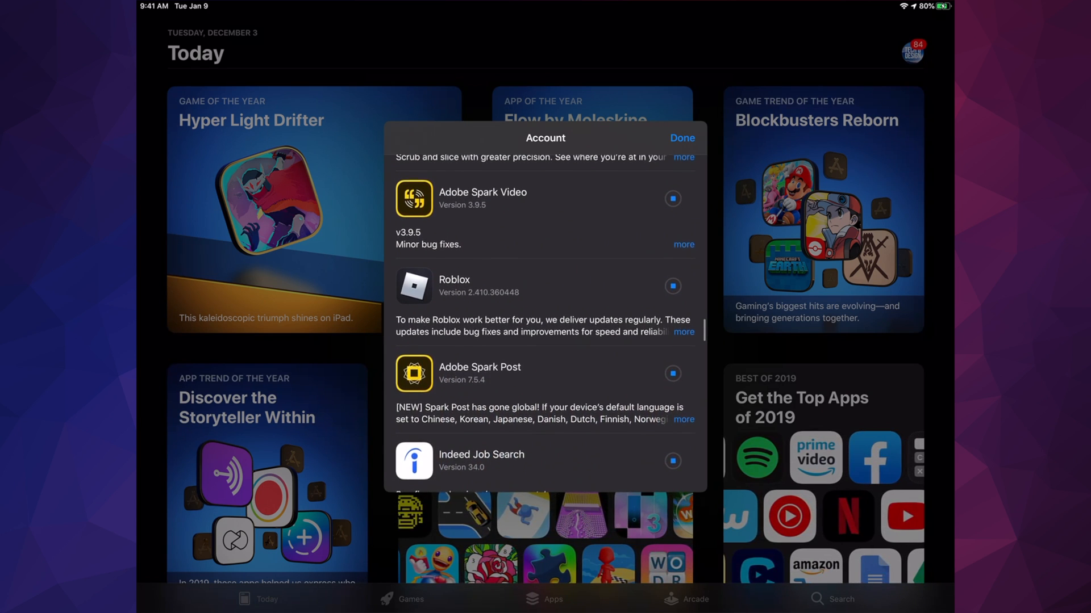
pyautogui.scroll(-3)
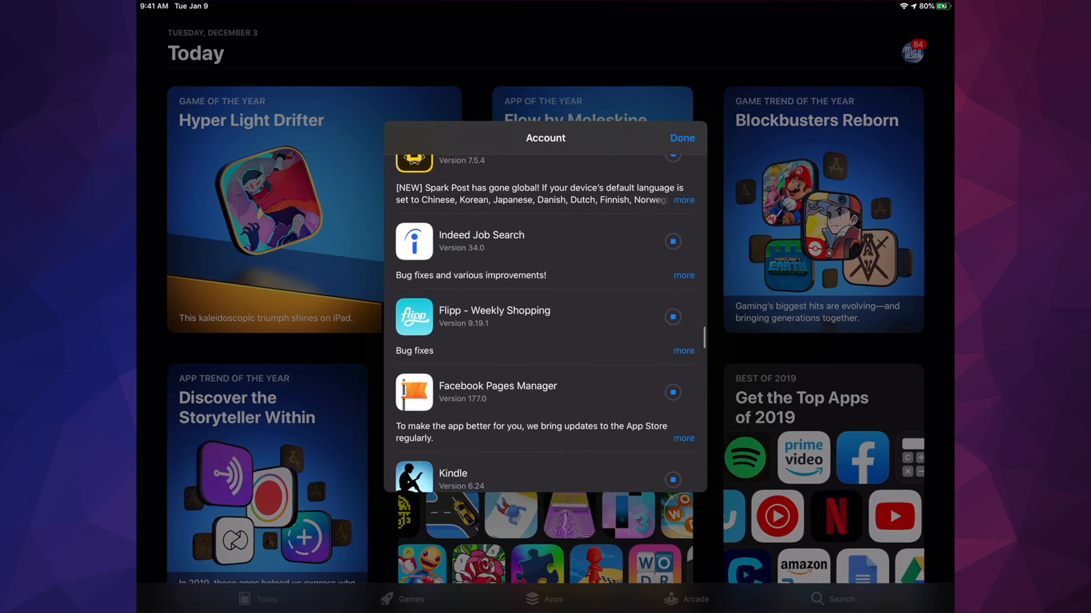
pyautogui.scroll(-3)
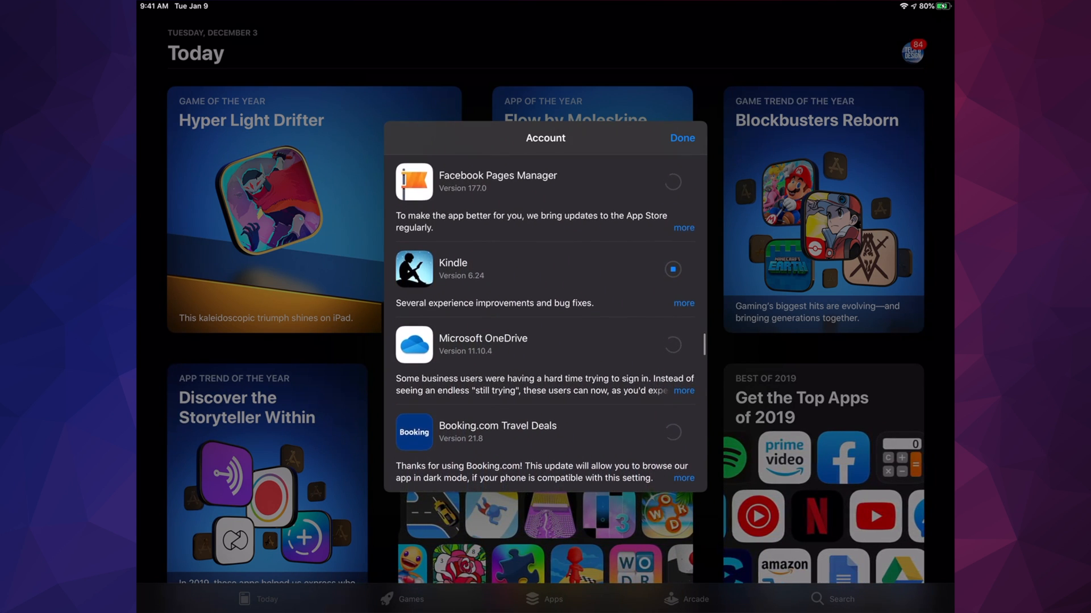
pyautogui.scroll(-3)
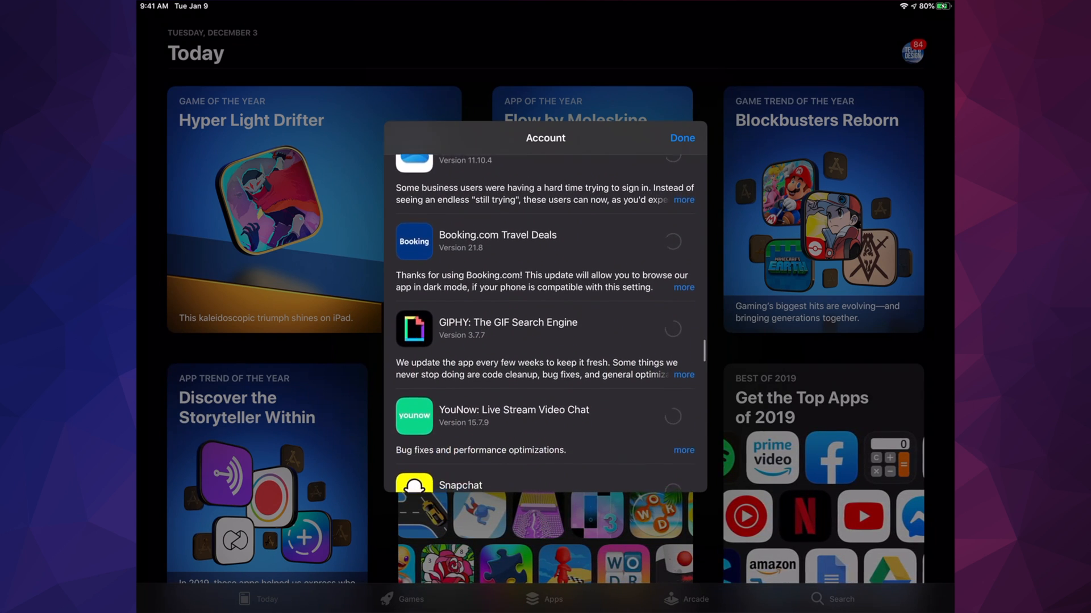
pyautogui.scroll(-3)
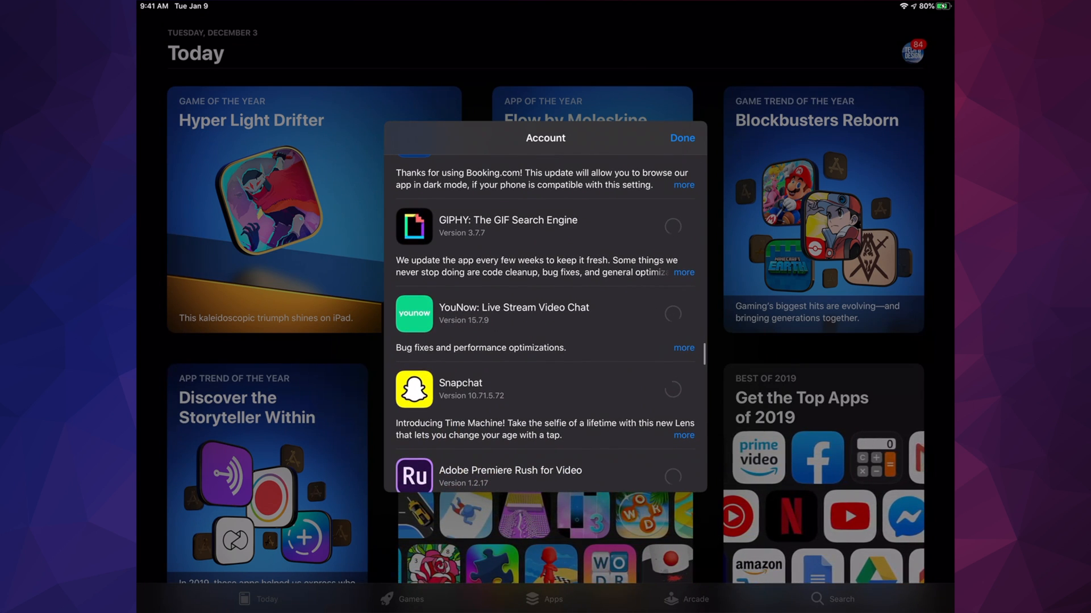
pyautogui.scroll(-3)
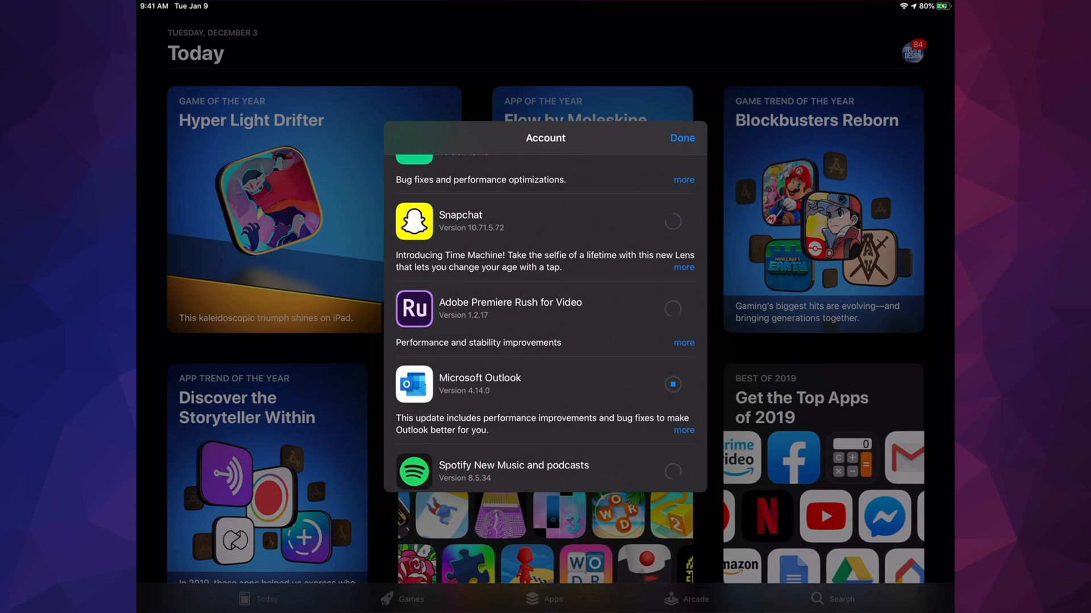
pyautogui.scroll(-3)
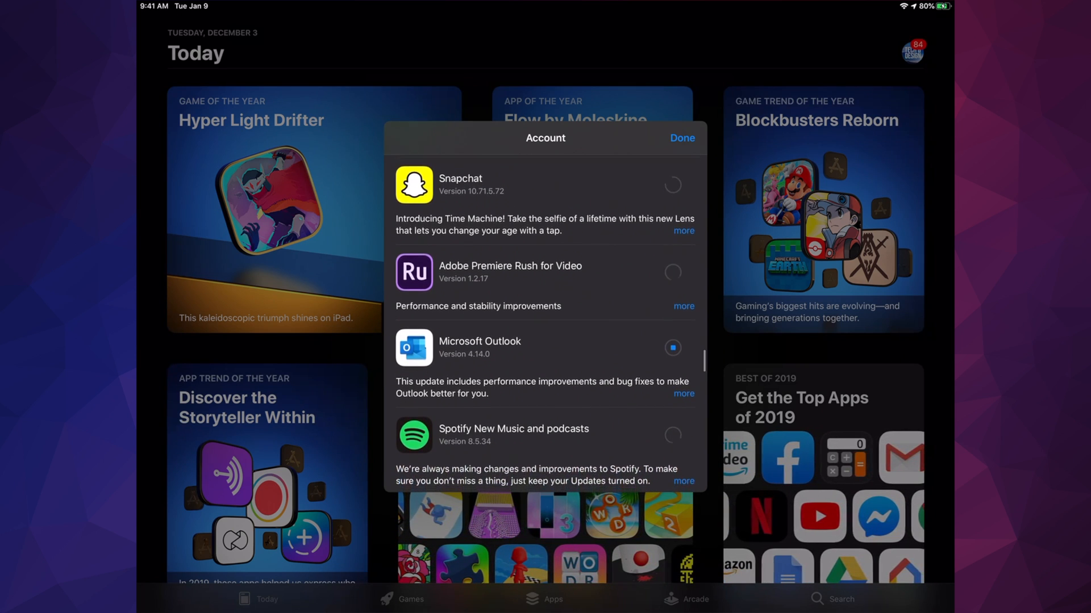
pyautogui.scroll(-3)
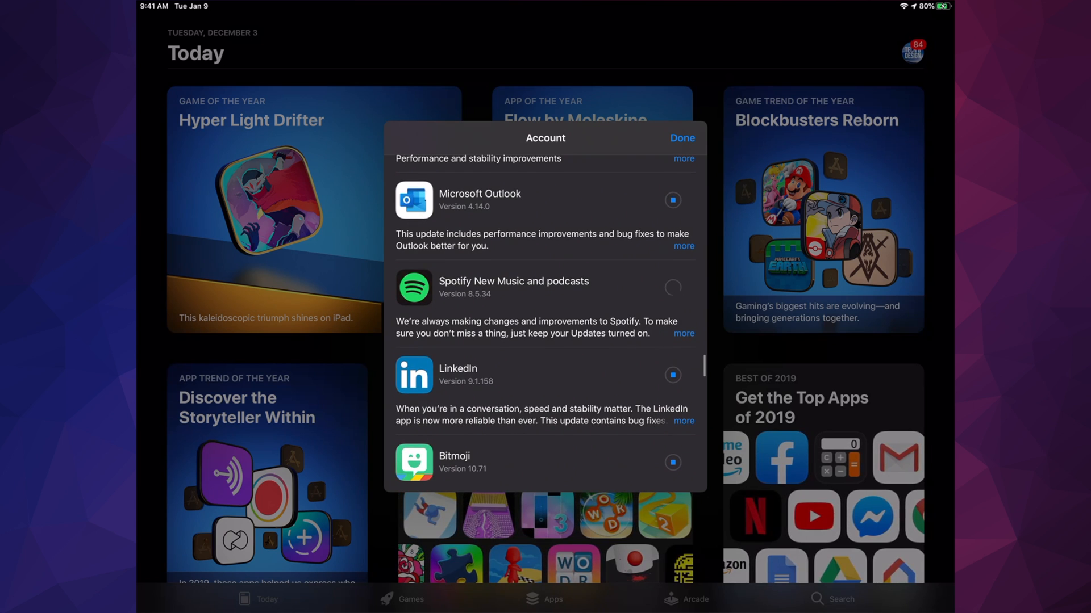
pyautogui.scroll(-3)
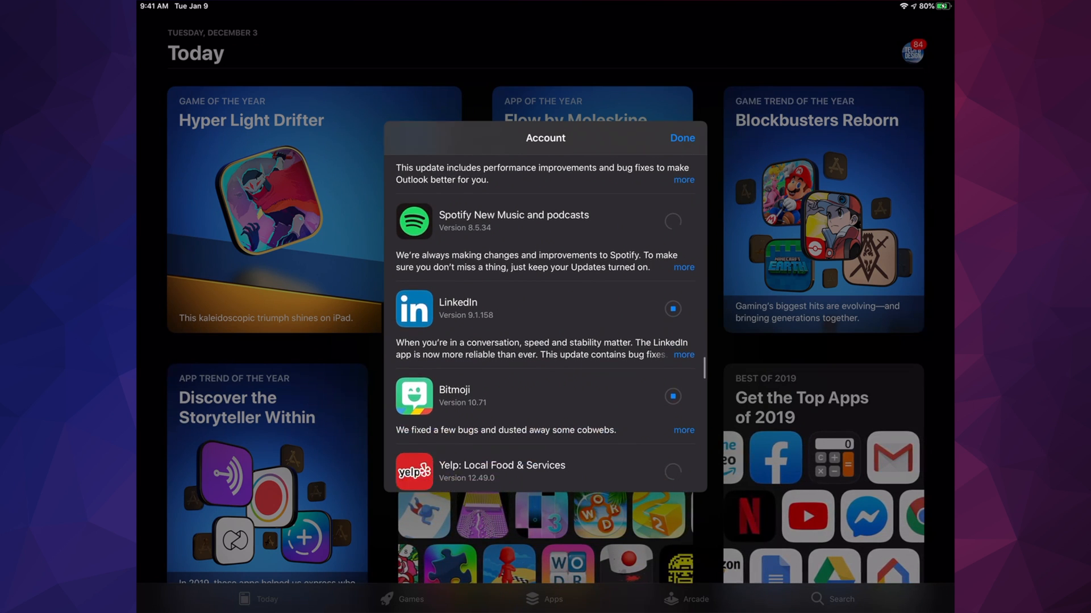
pyautogui.scroll(-3)
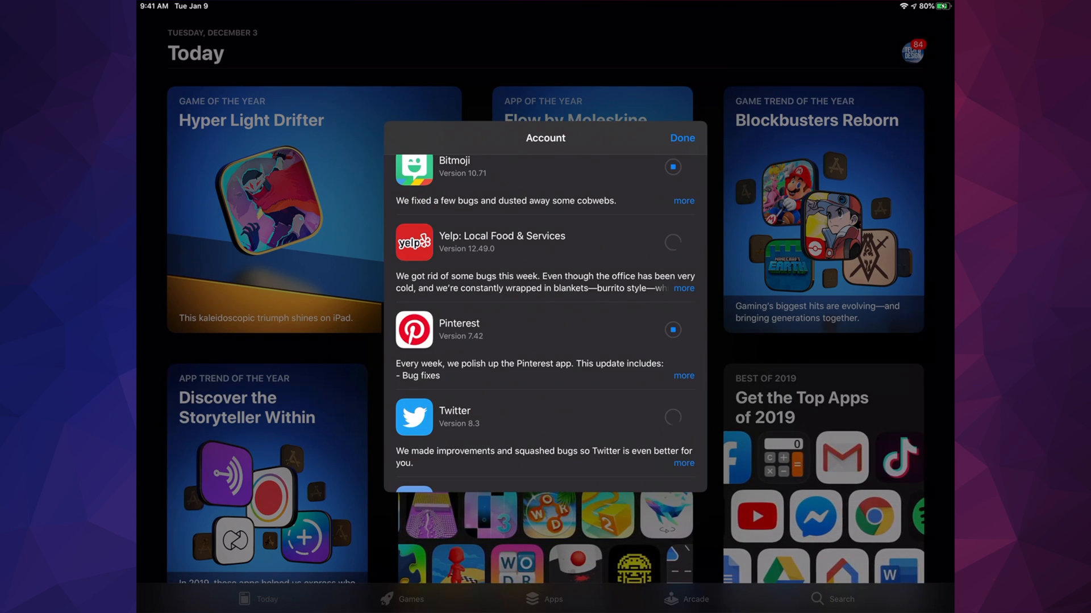
pyautogui.scroll(-3)
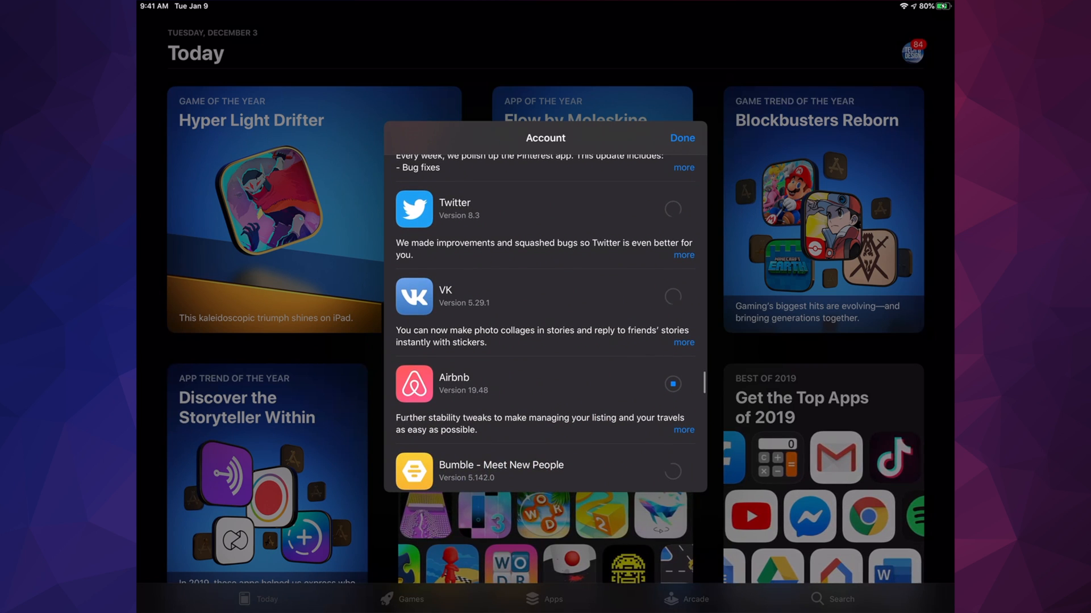
pyautogui.scroll(-3)
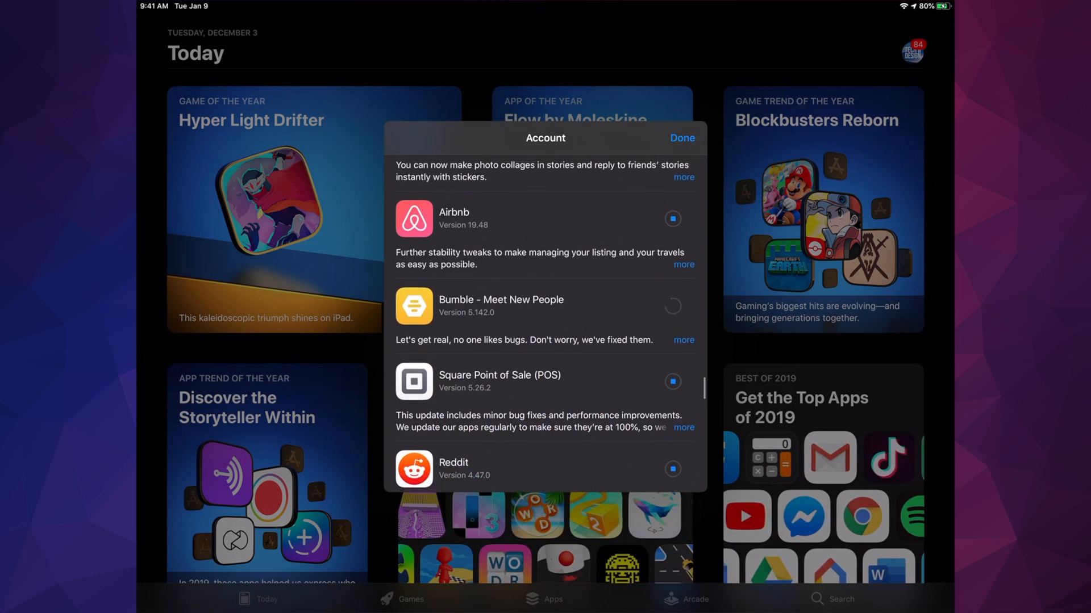
pyautogui.scroll(-3)
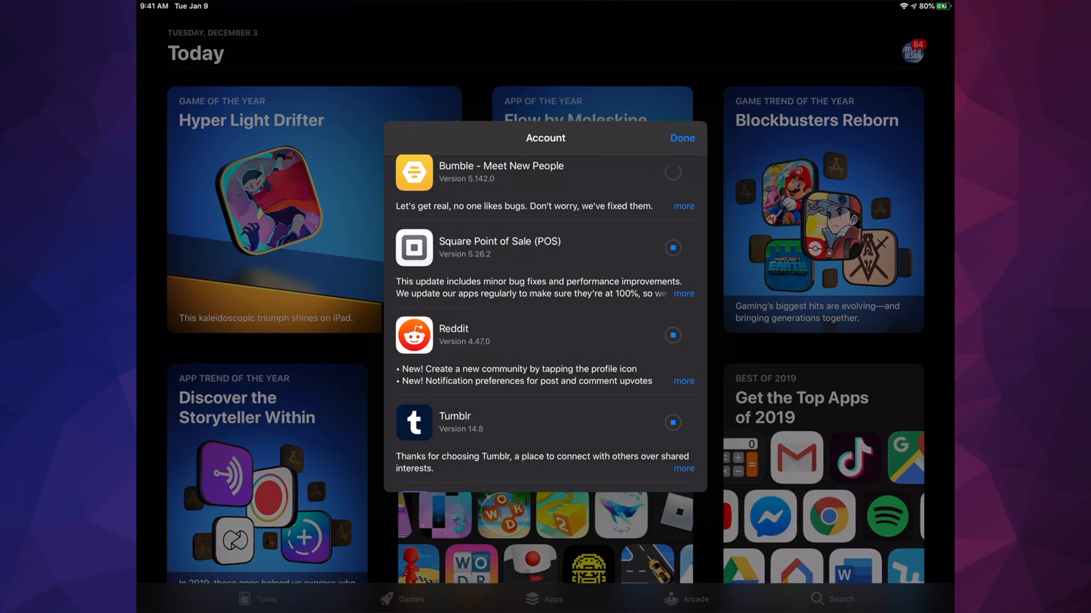
pyautogui.scroll(-3)
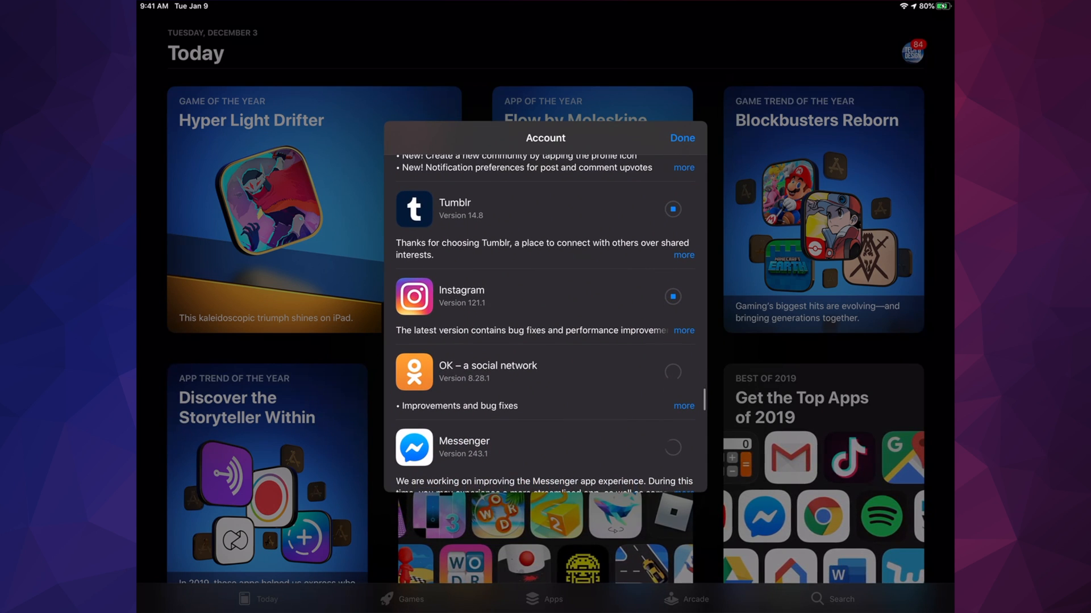
pyautogui.scroll(-3)
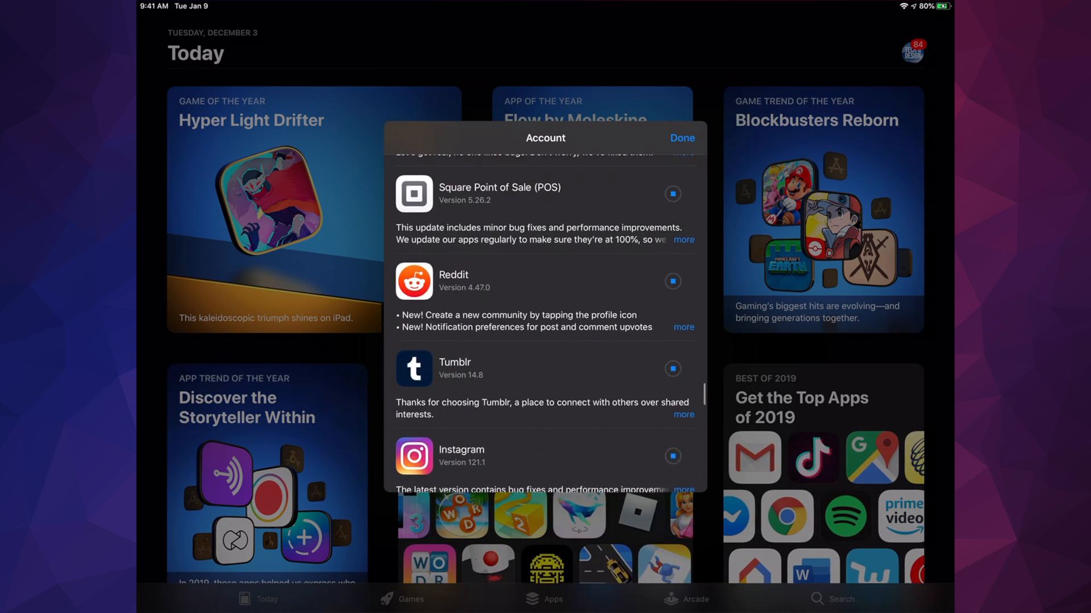
pyautogui.scroll(-3)
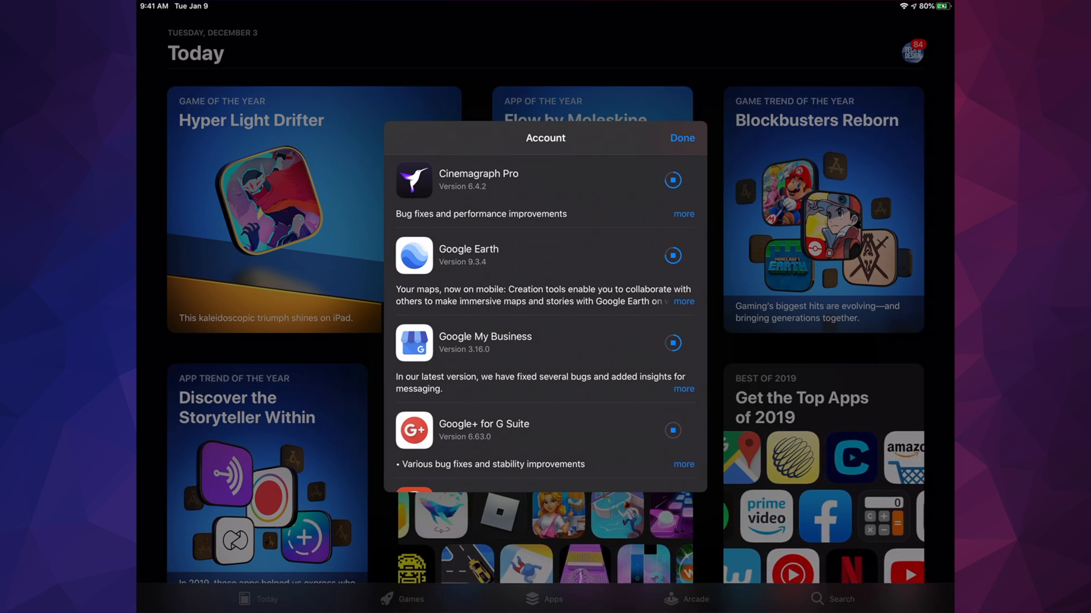
# Nudge the update buttons on the Account sheet while Google Earth, Cinemagraph Pro and Google My Business finish, dropping the count to 78
pyautogui.scroll(-3)
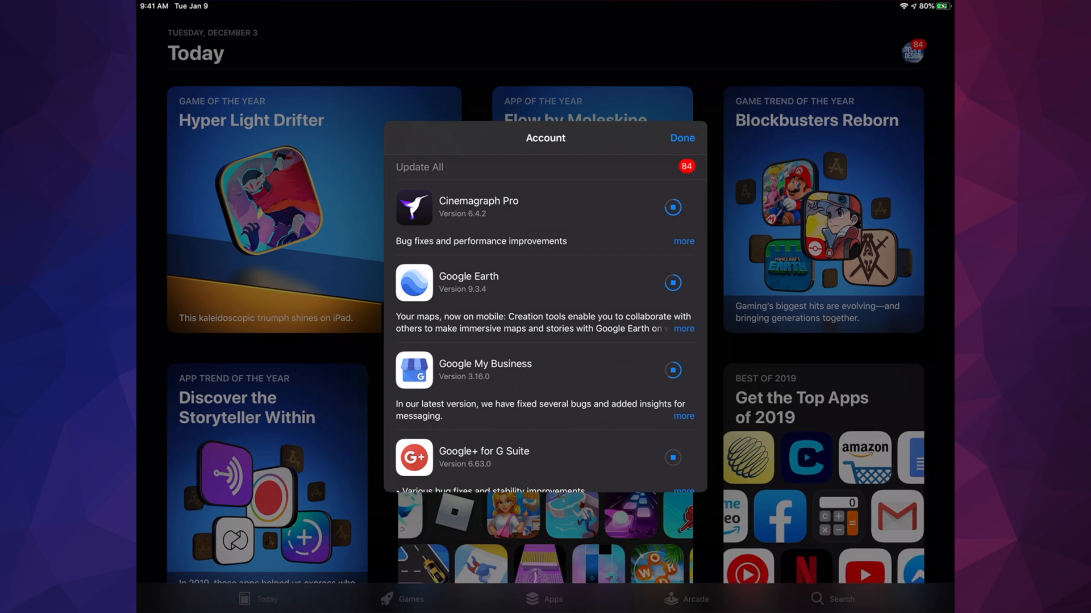
pyautogui.click(672, 283)
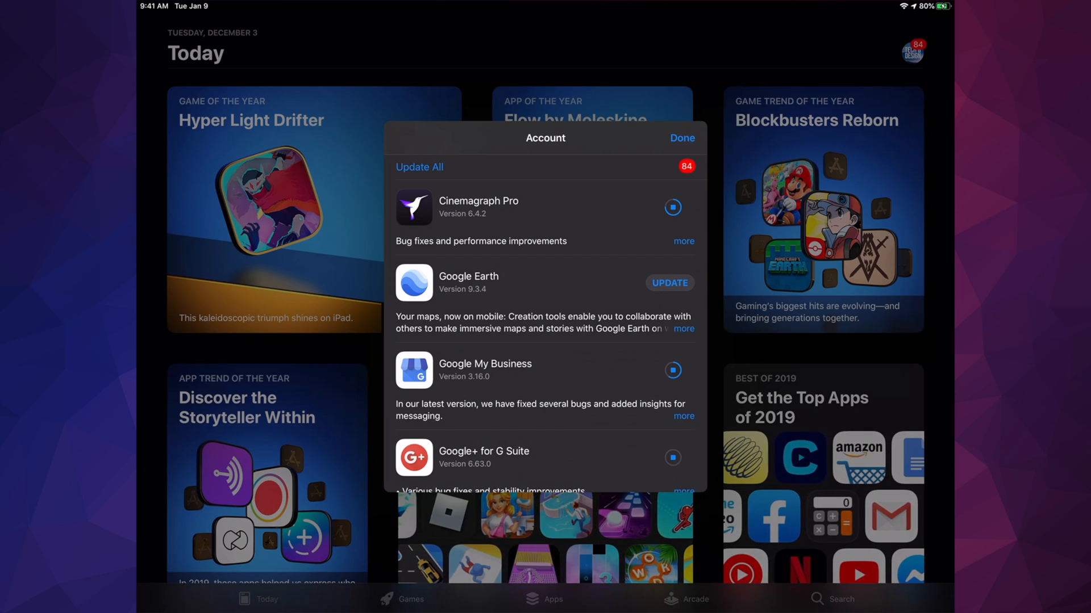
pyautogui.click(668, 283)
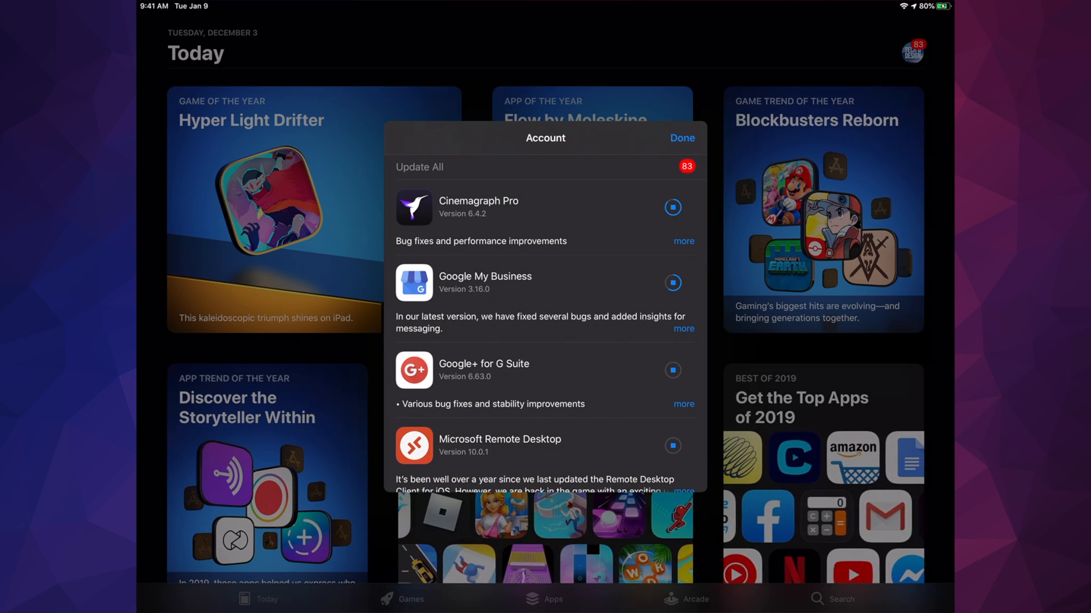
pyautogui.click(671, 207)
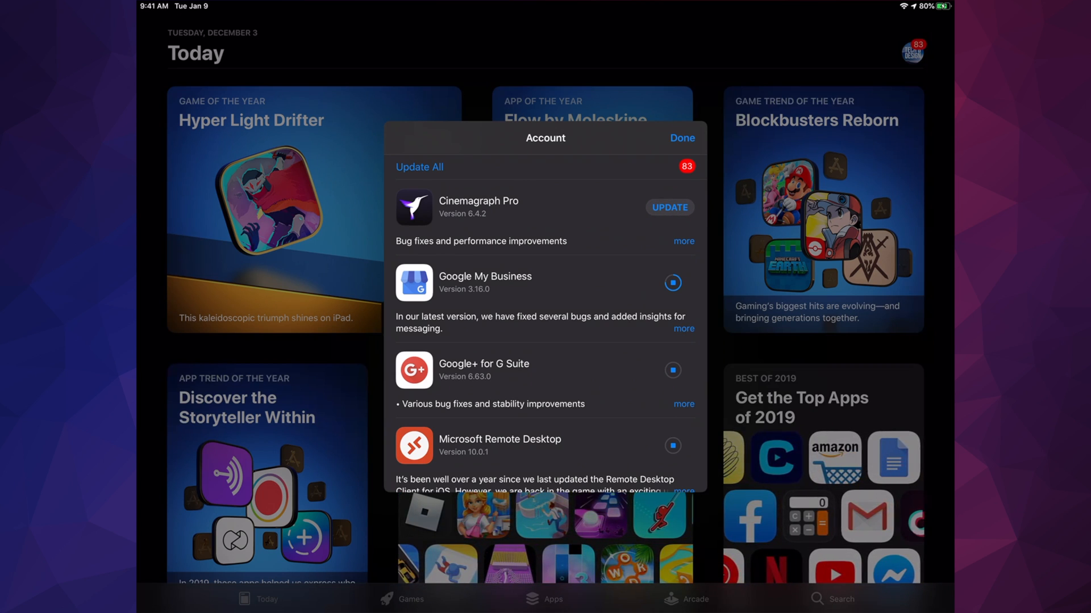
pyautogui.click(668, 207)
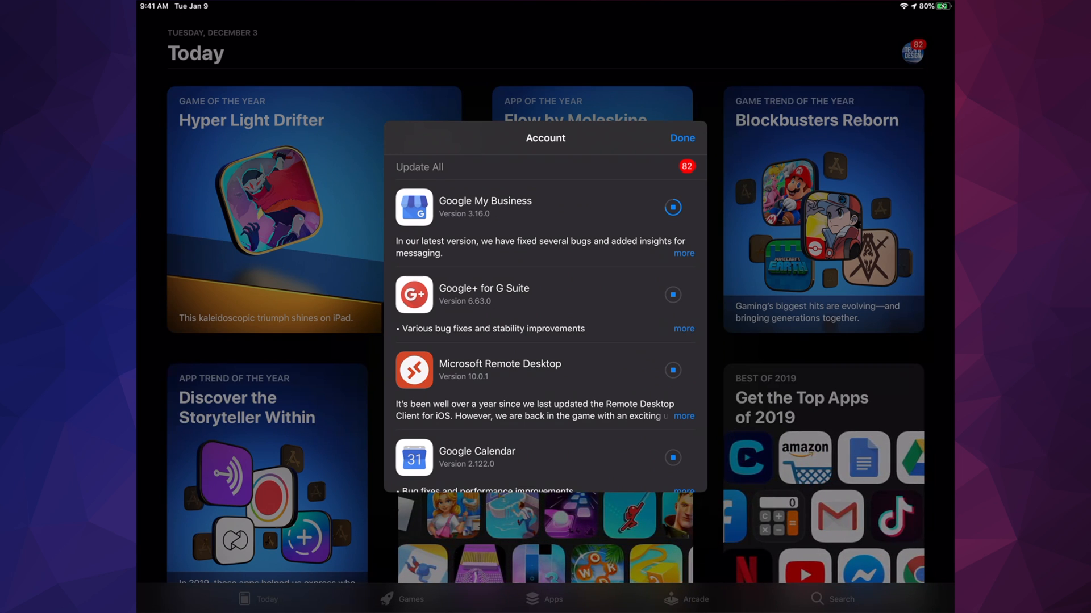
pyautogui.click(671, 207)
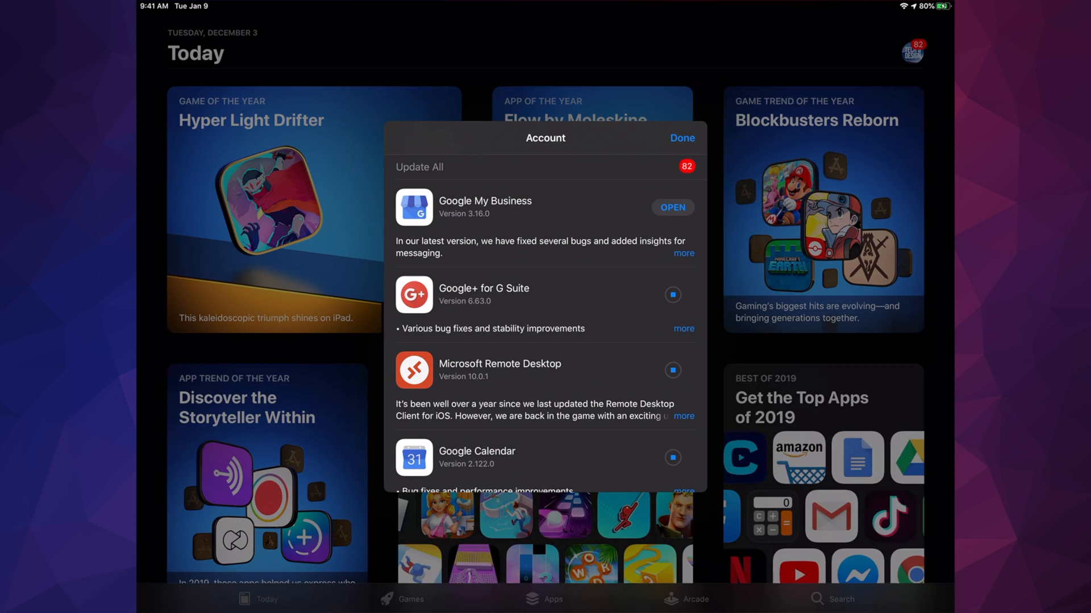
pyautogui.click(670, 207)
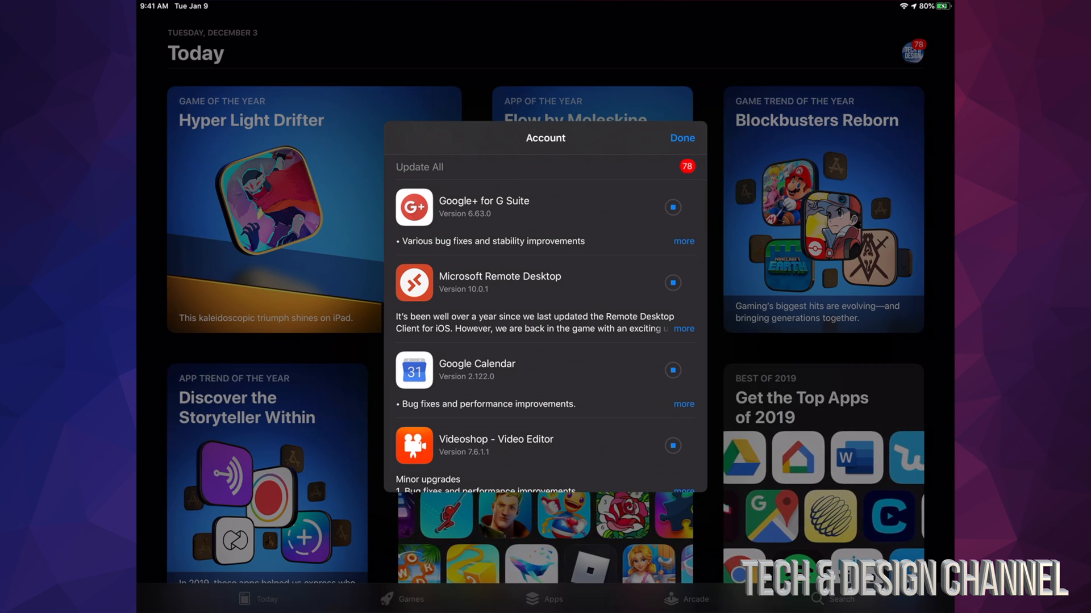
pyautogui.scroll(-3)
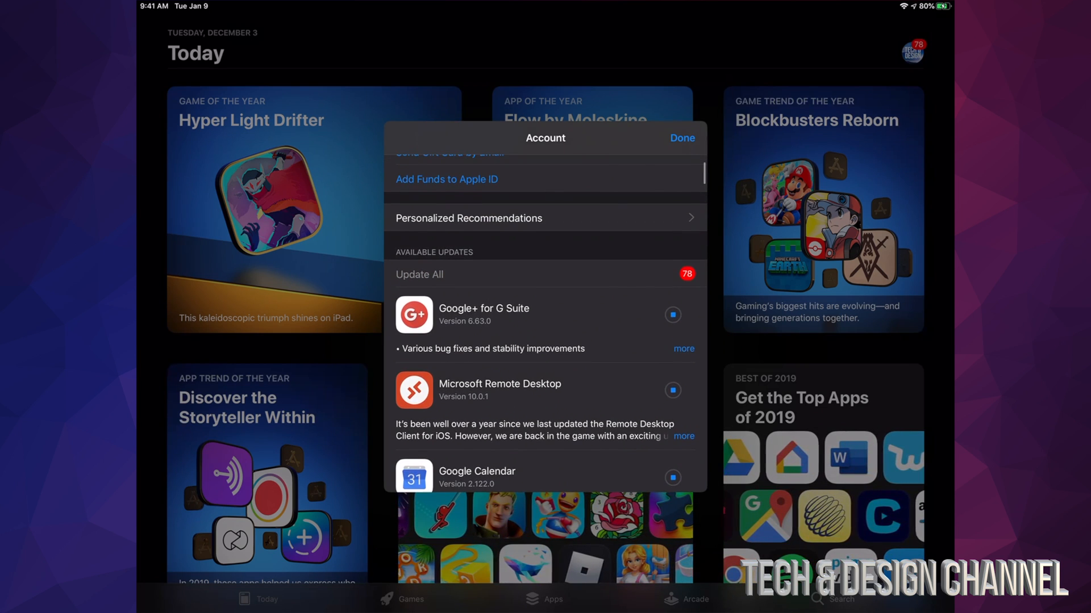
pyautogui.scroll(-3)
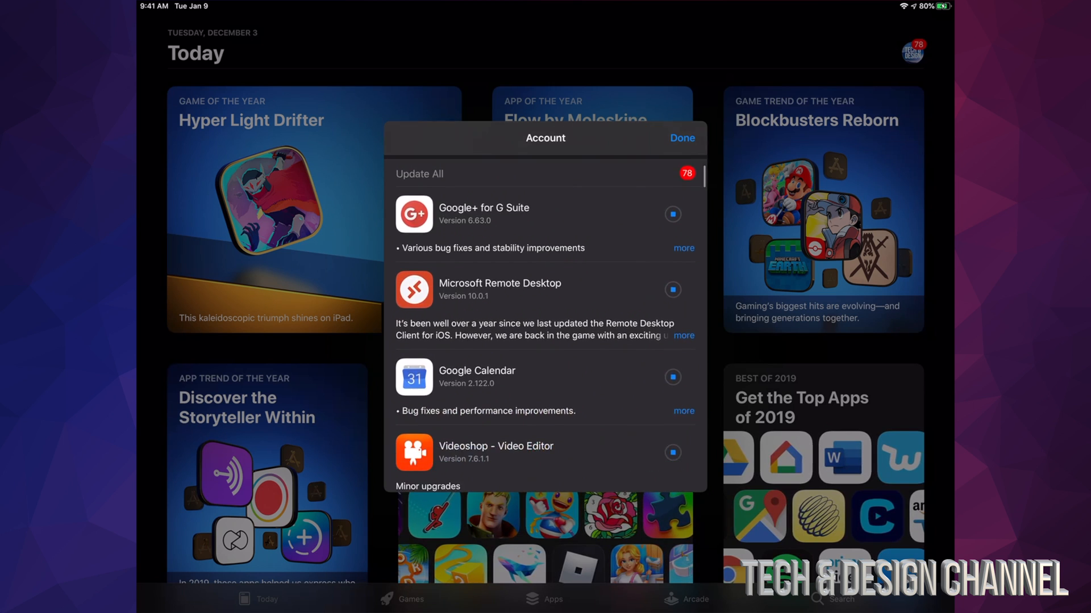
pyautogui.scroll(-3)
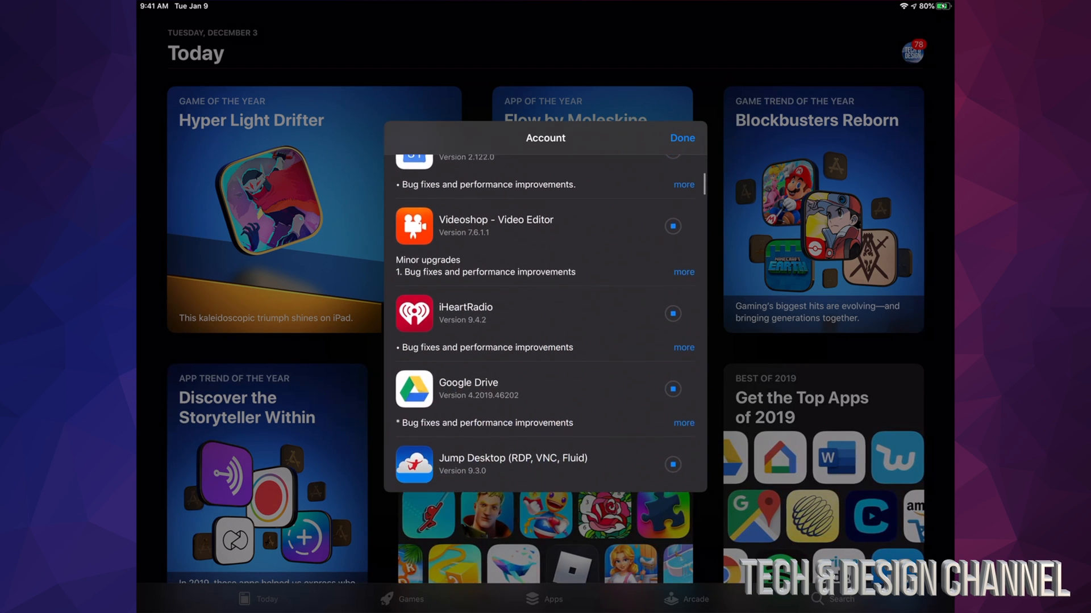
pyautogui.scroll(-3)
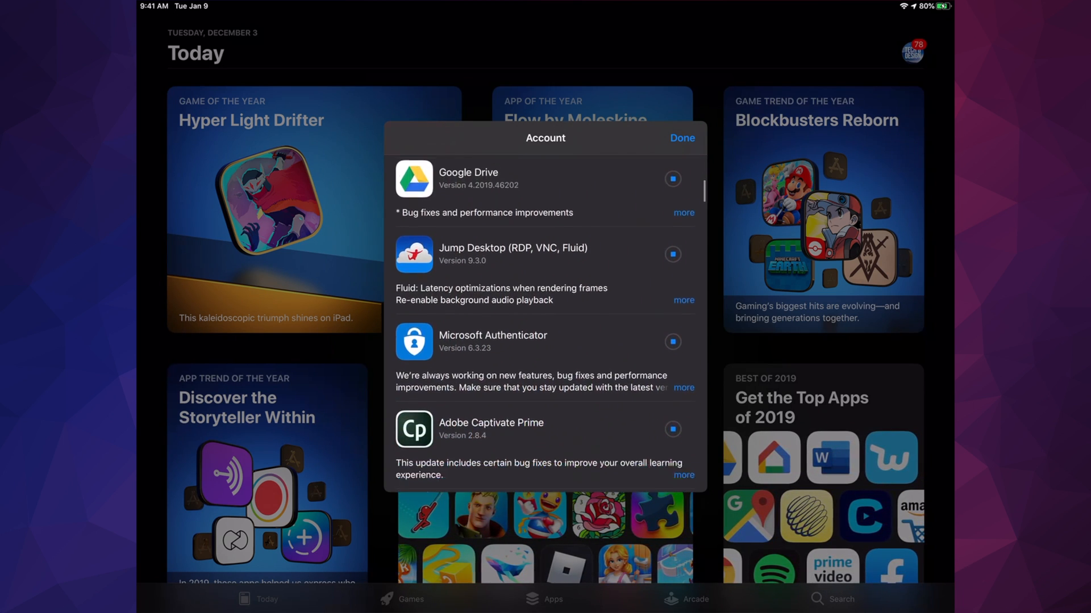